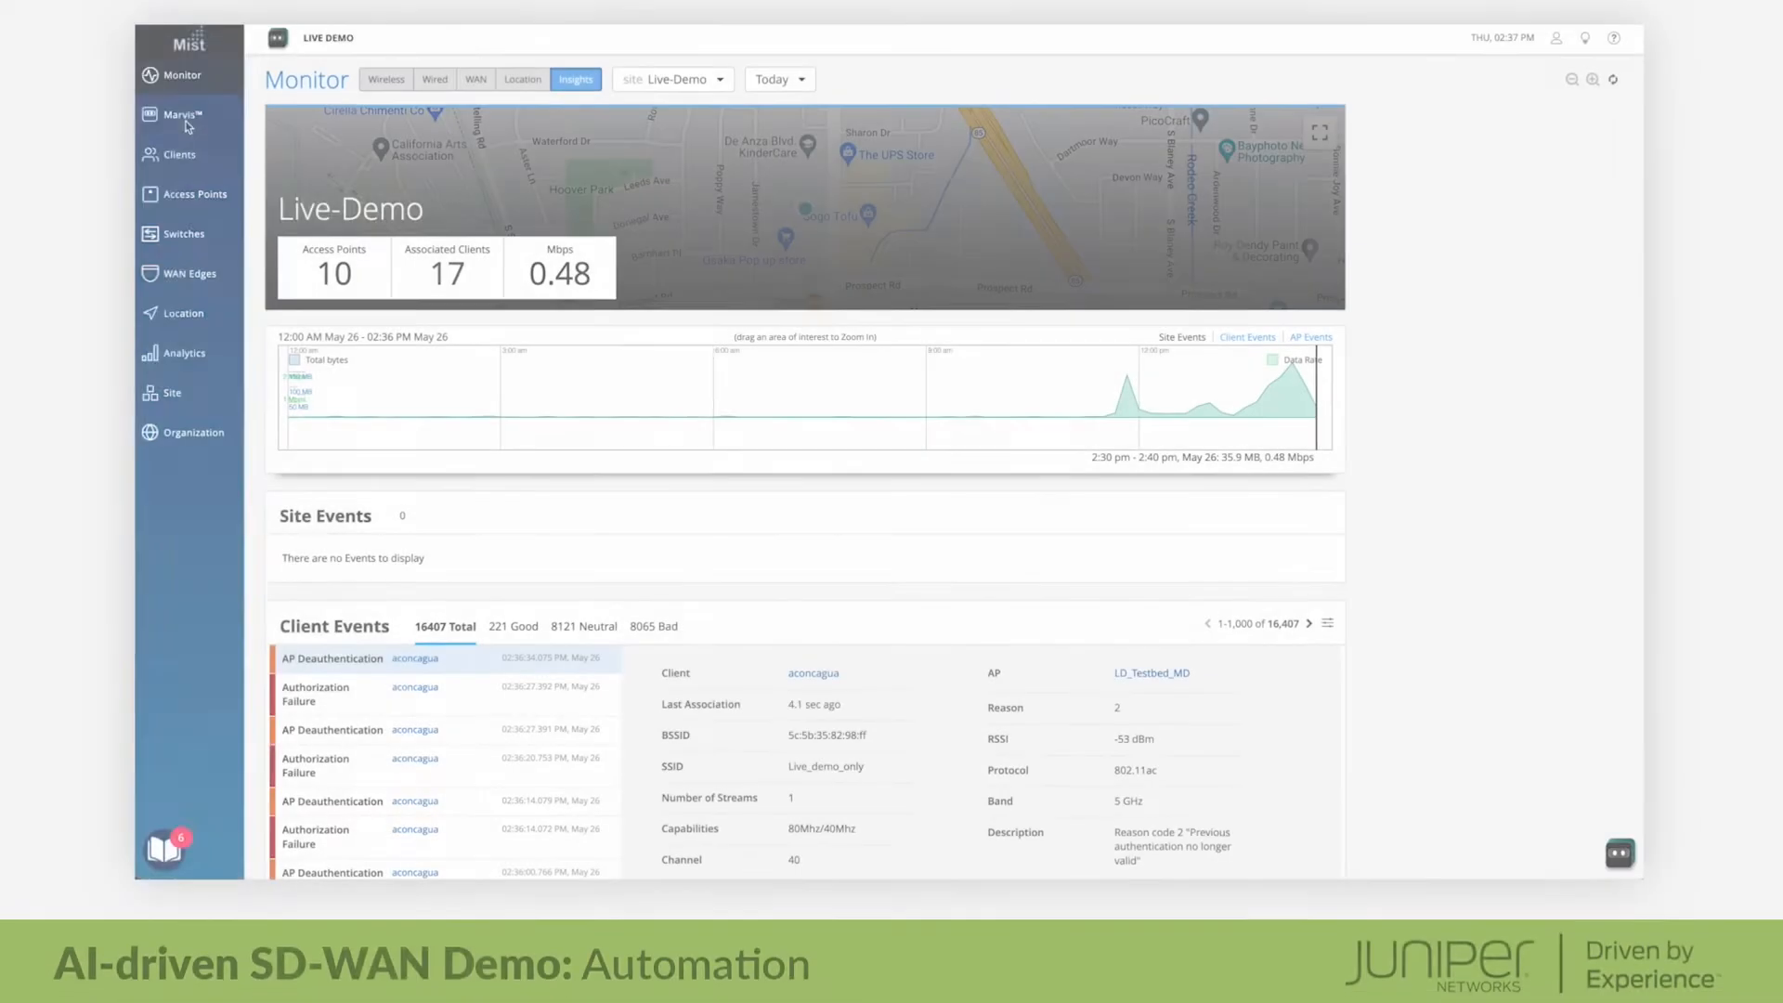
Step: Open the Marvis Actions overview from the left sidebar
{"action": "left_click", "coordinate": [177, 113]}
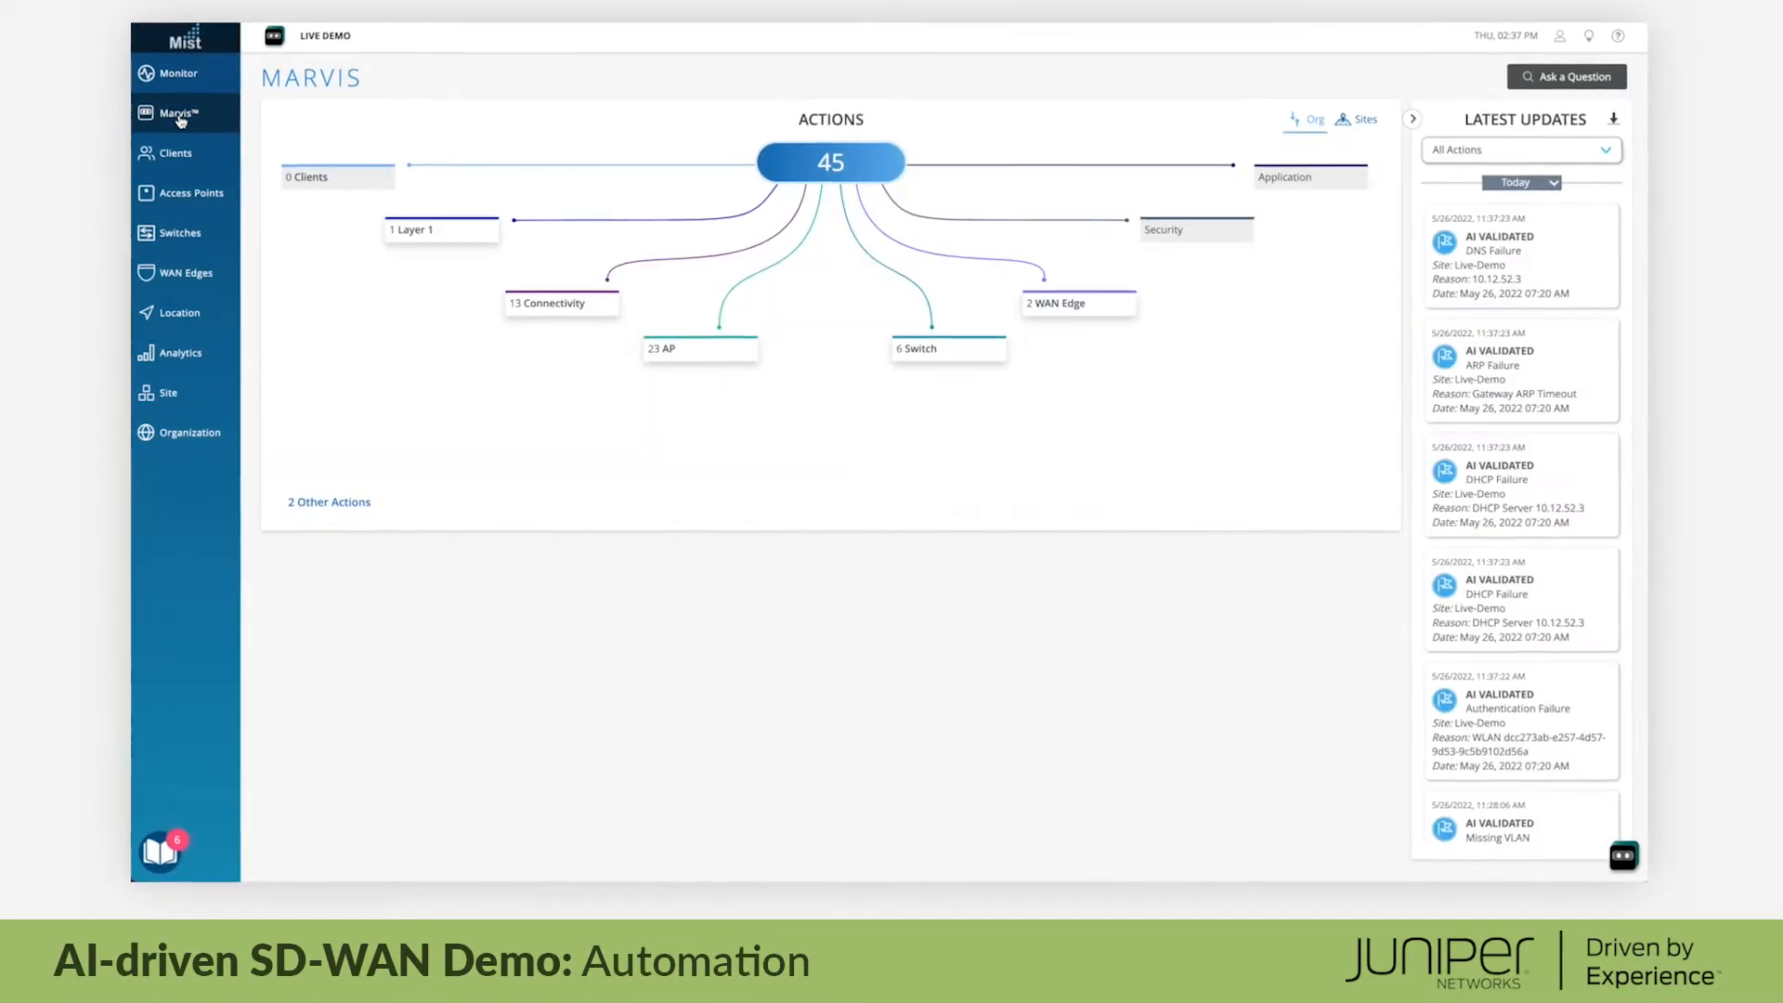
Step: Review the WAN Edge Bad Cable and Bad WAN Uplink actions, then open Cupertino-Router insights
{"action": "left_click", "coordinate": [1078, 302]}
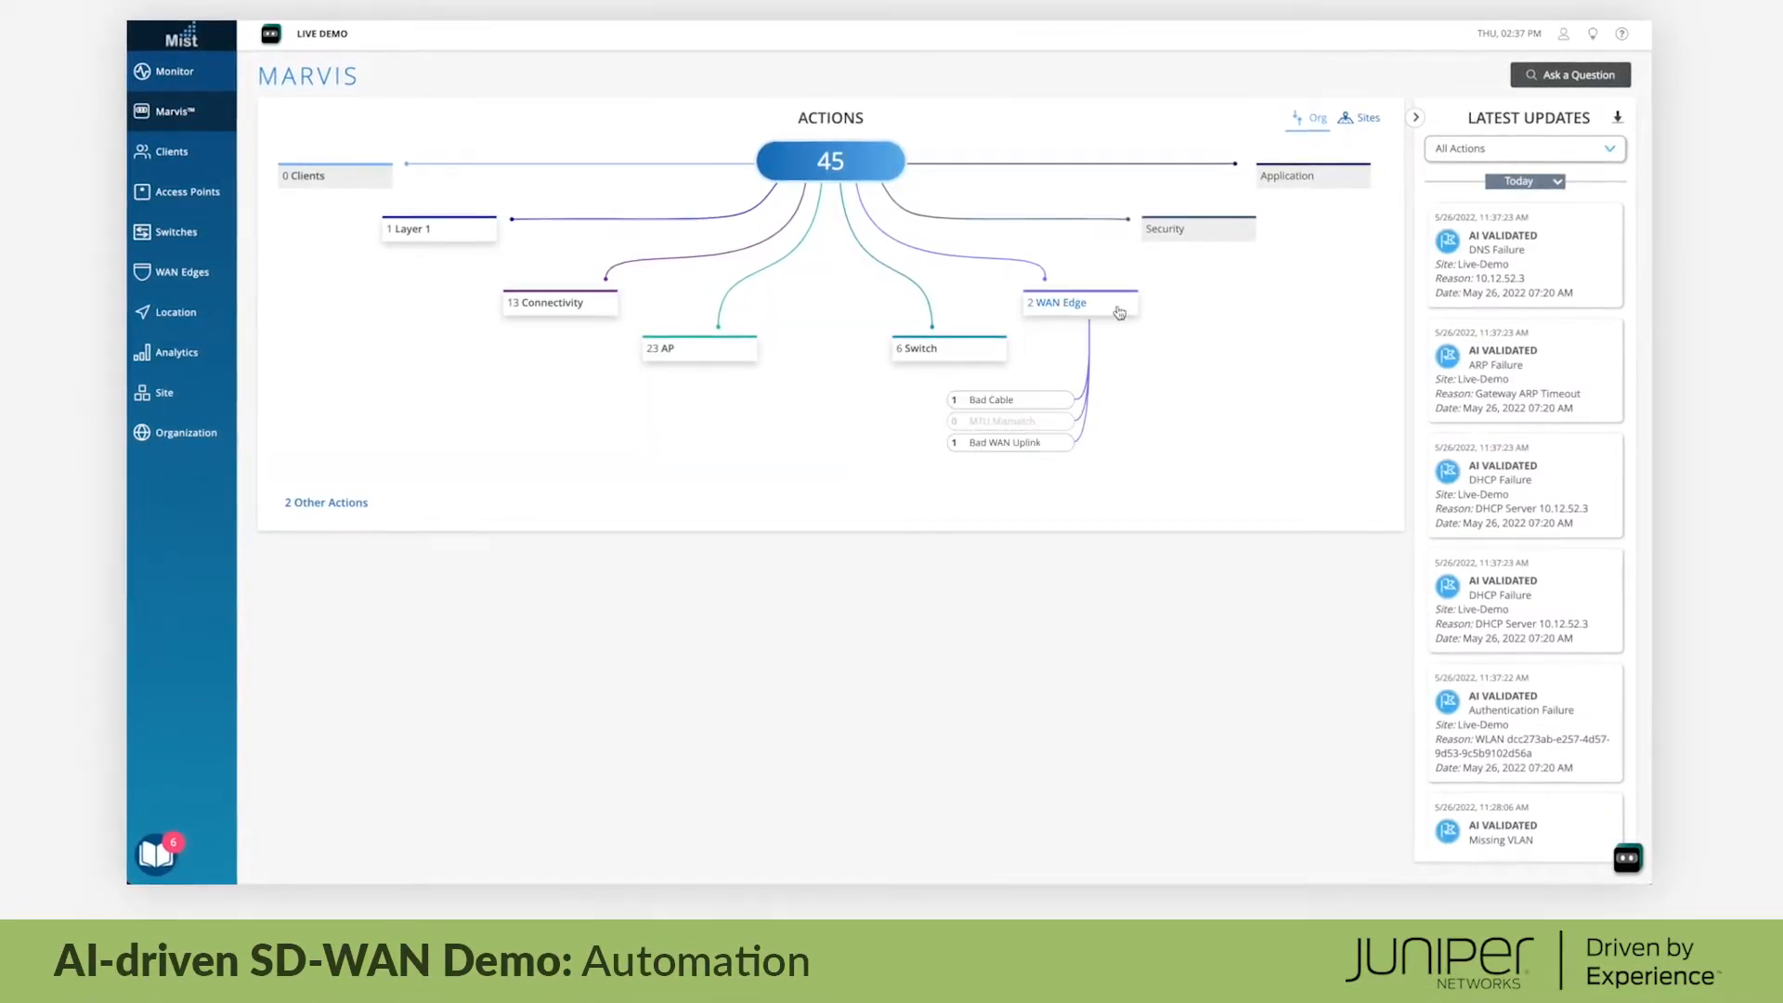
{"action": "left_click", "coordinate": [1004, 399]}
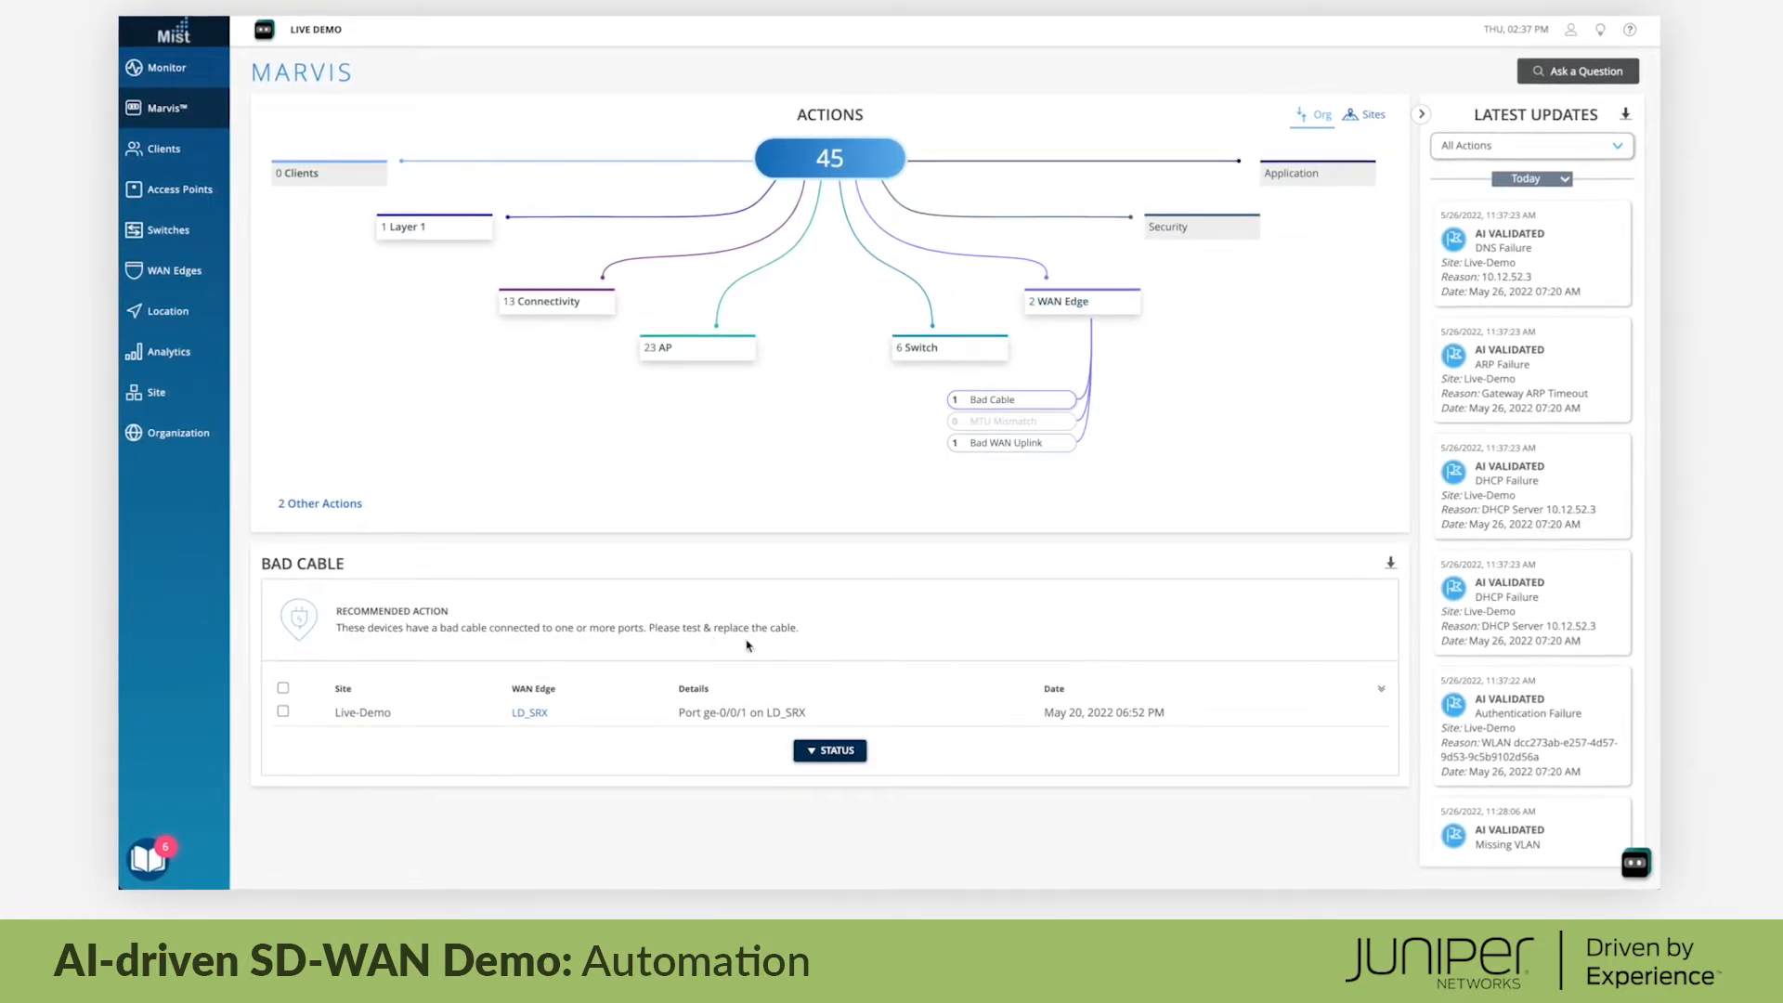
{"action": "left_click", "coordinate": [1007, 442]}
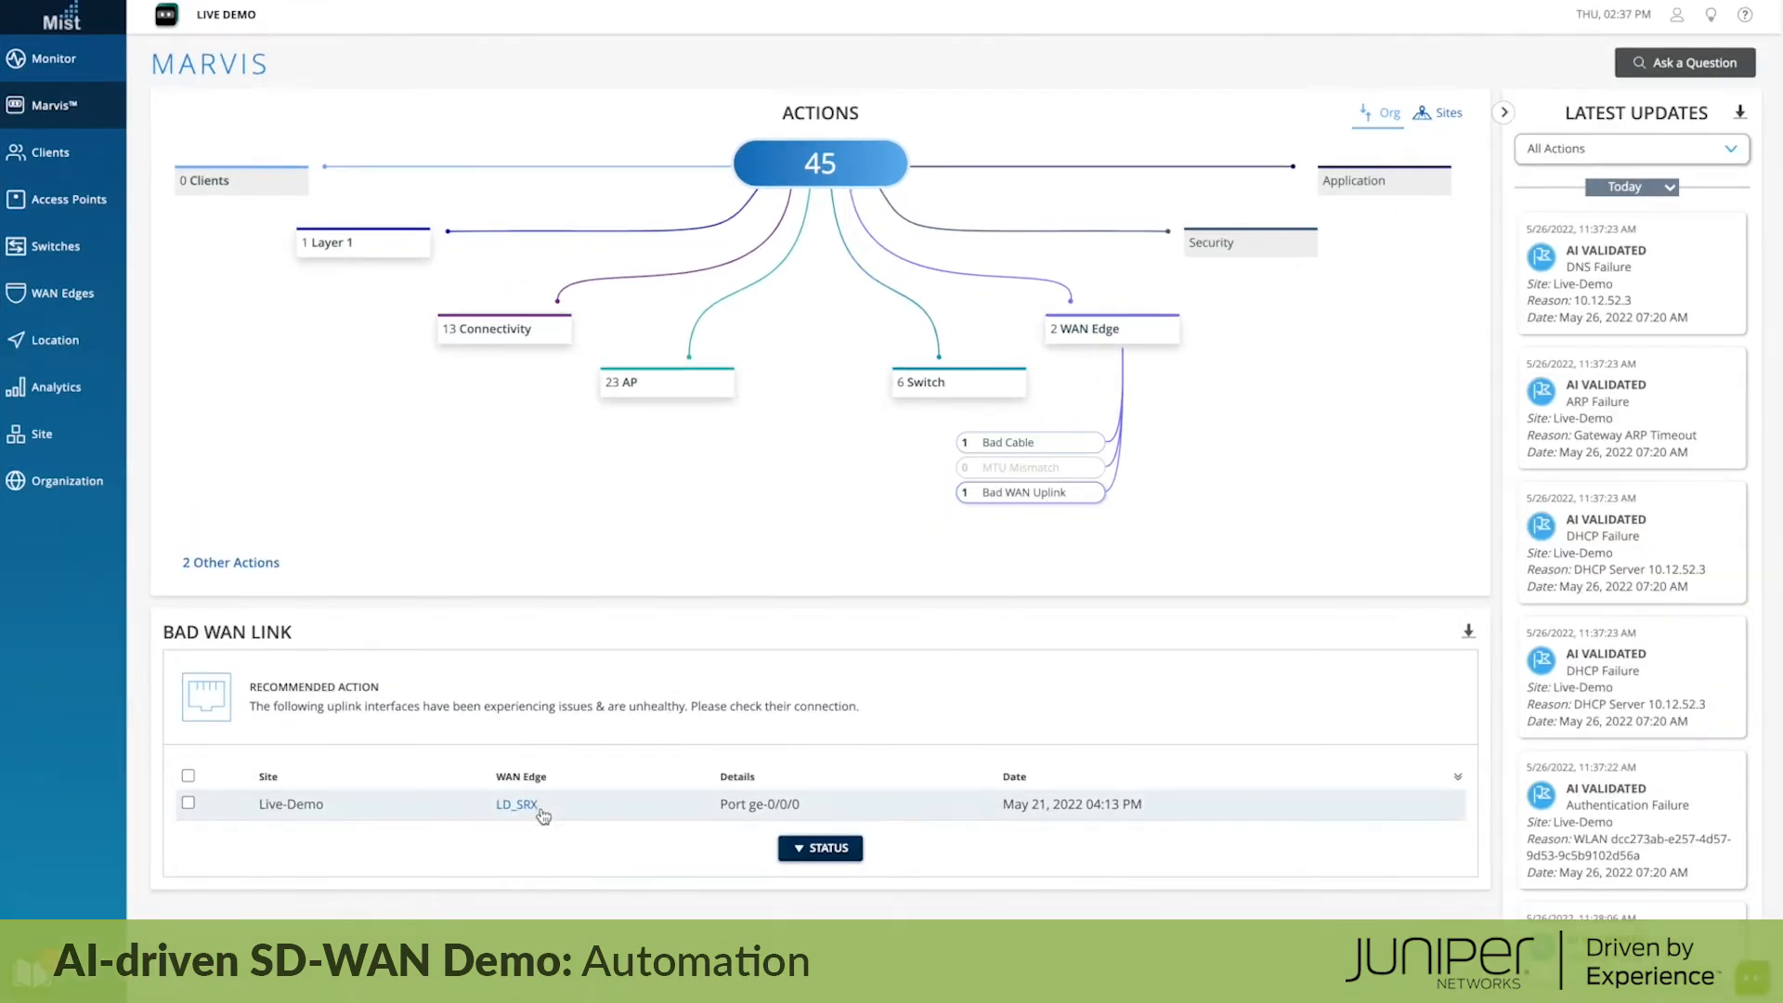
{"action": "mouse_move", "coordinate": [861, 582]}
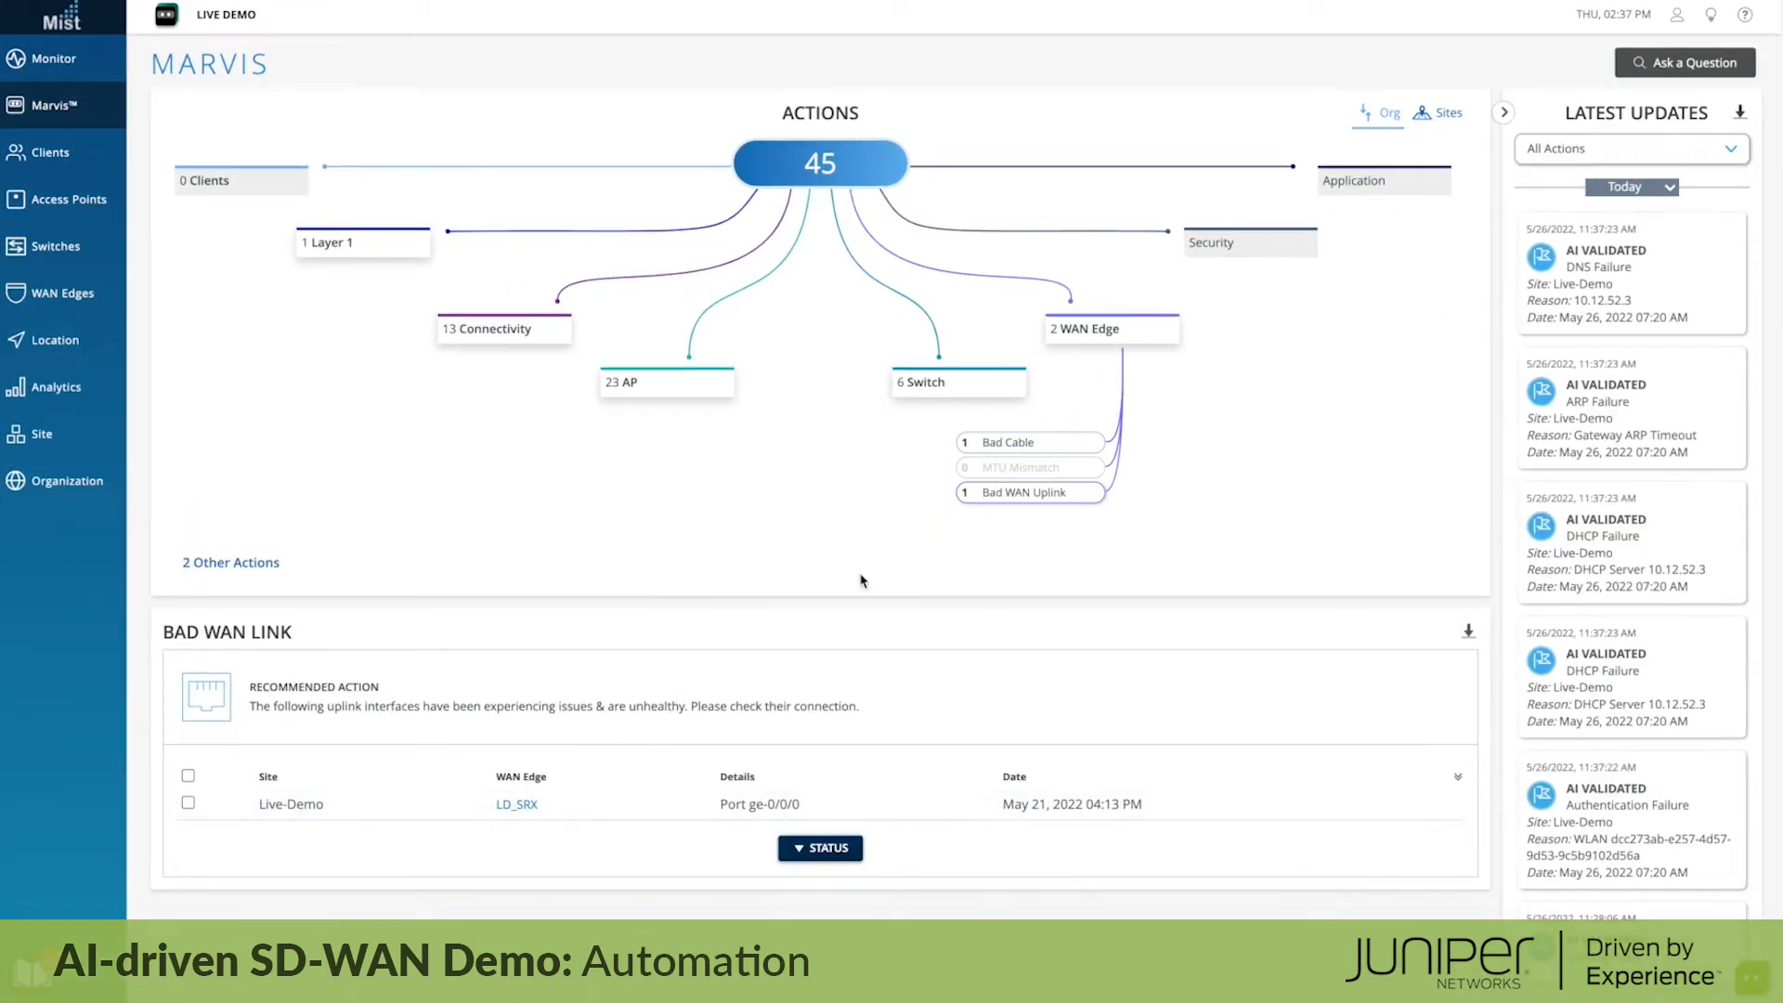
{"action": "left_click", "coordinate": [516, 804]}
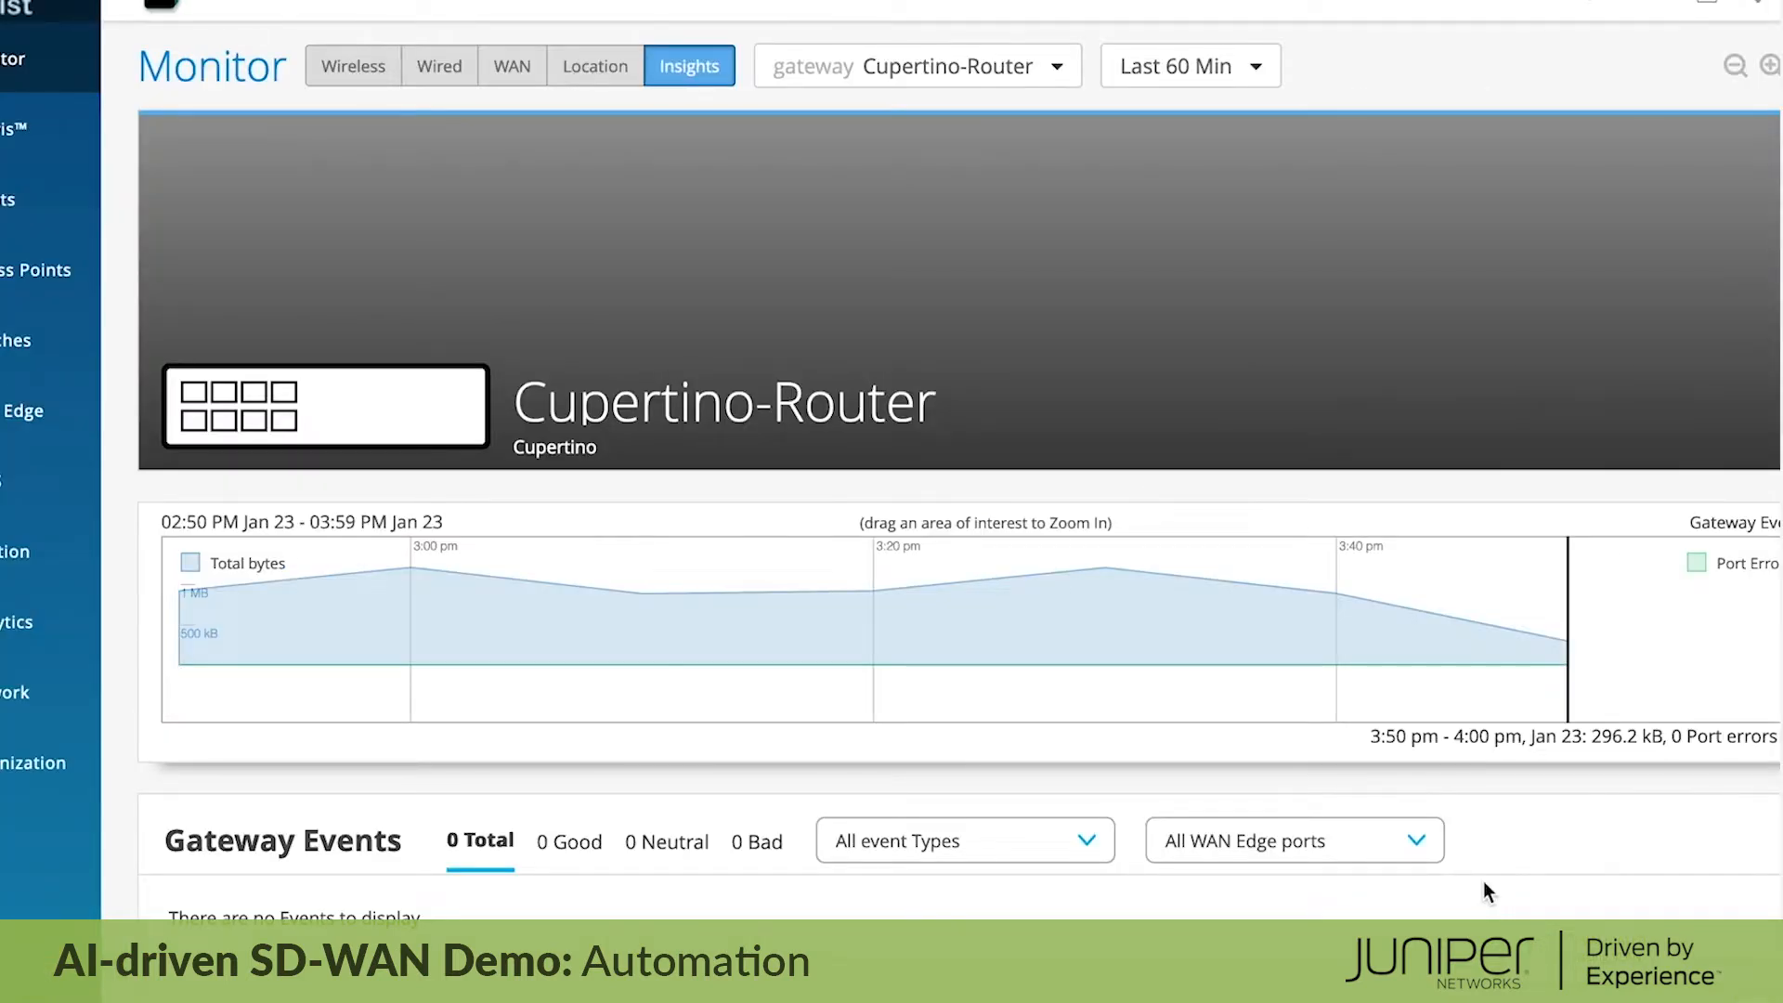
Step: Scroll down the Cupertino-Router Insights page to reach the Marvis chat assistant
{"action": "scroll", "scroll_direction": "down", "scroll_amount": 3}
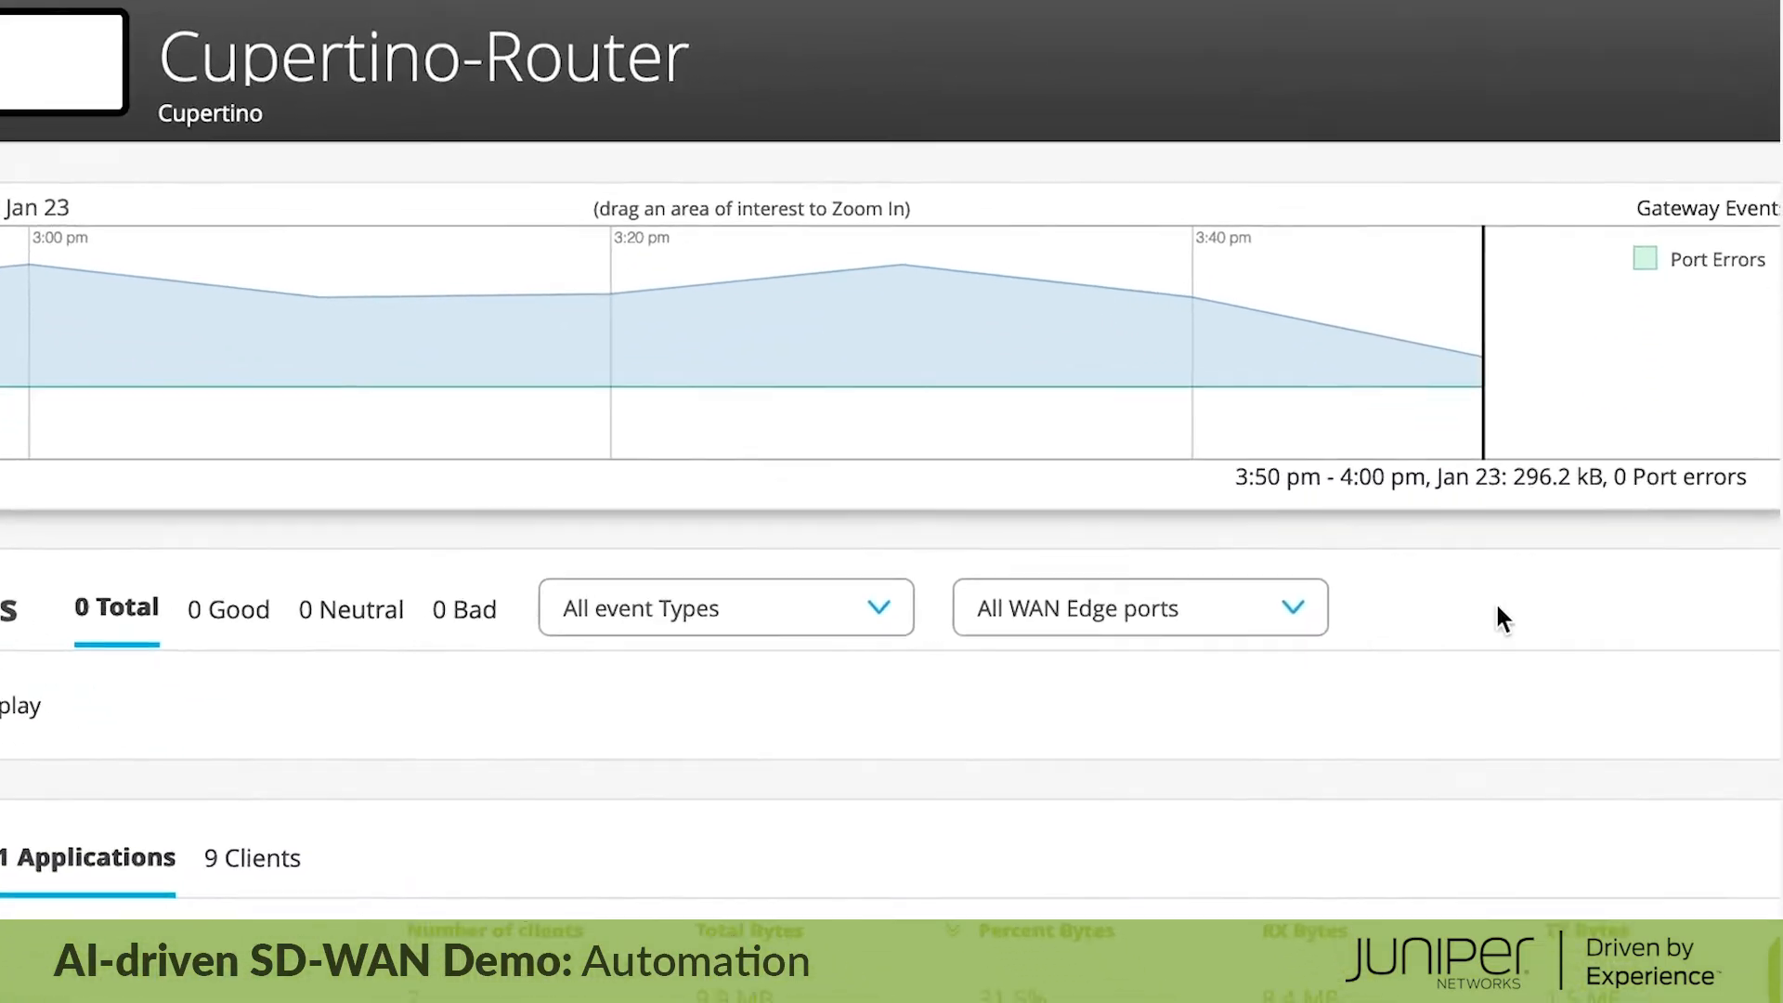
{"action": "scroll", "scroll_direction": "down", "scroll_amount": 3}
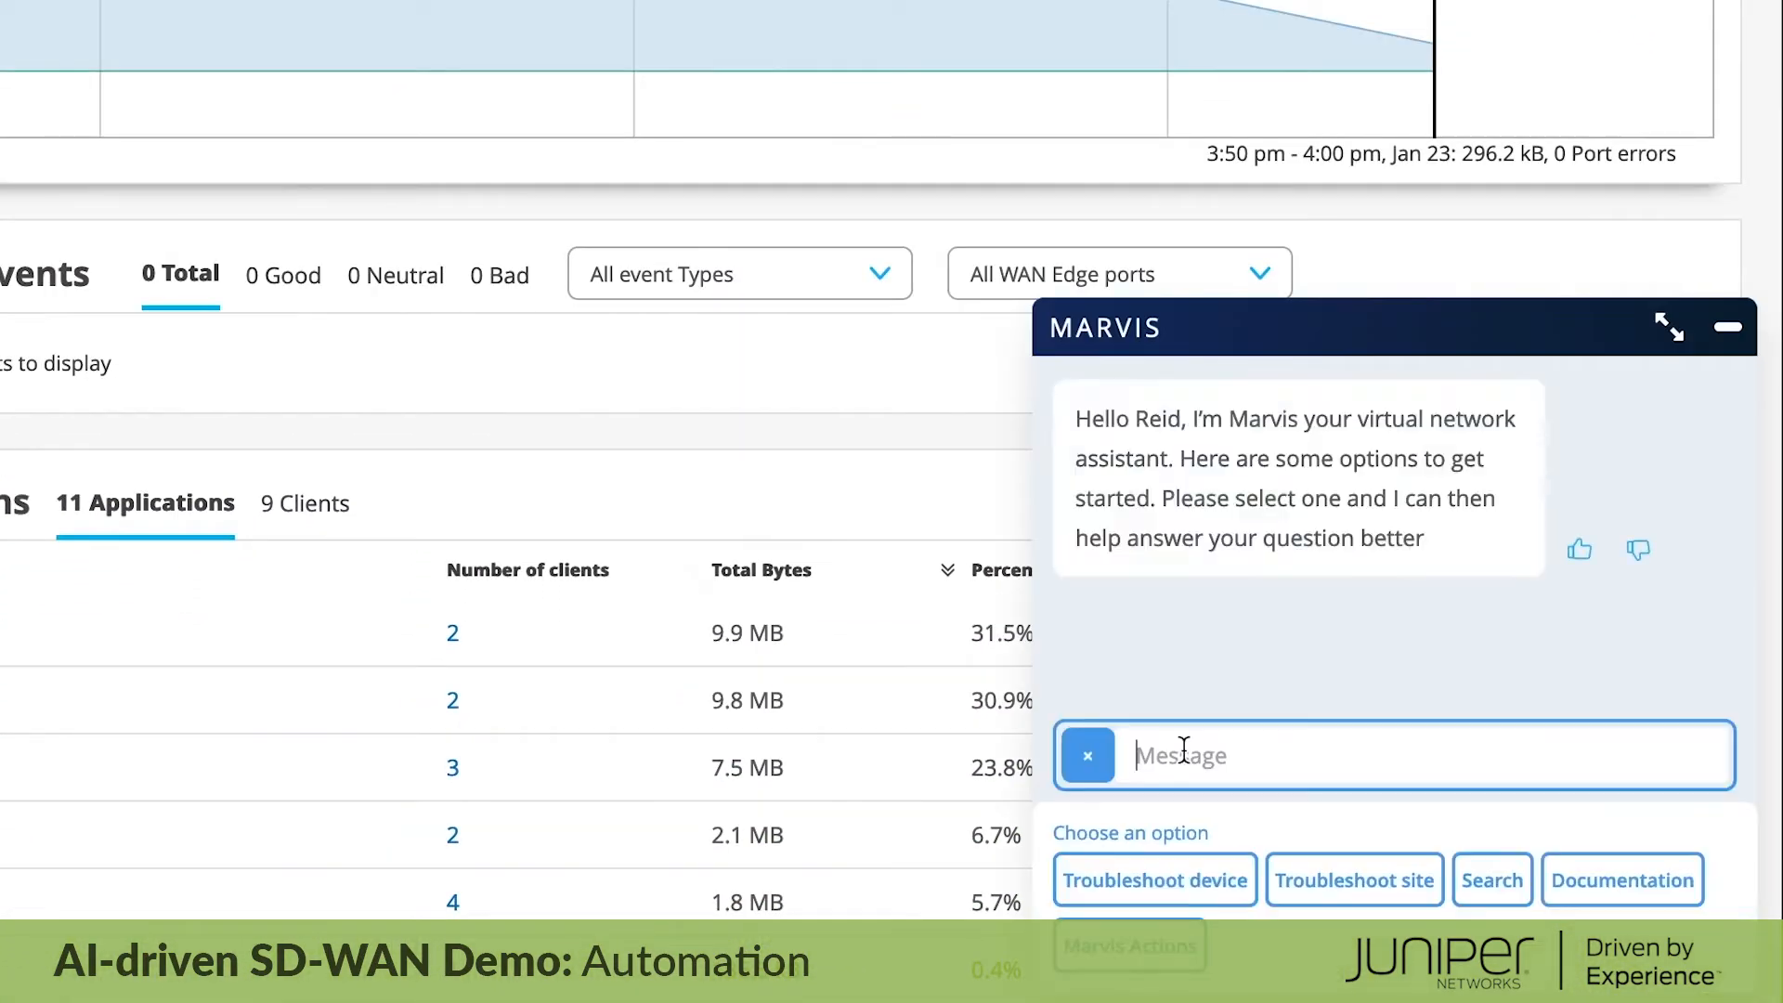
{"action": "type", "text": "rstidolph had a bad team"}
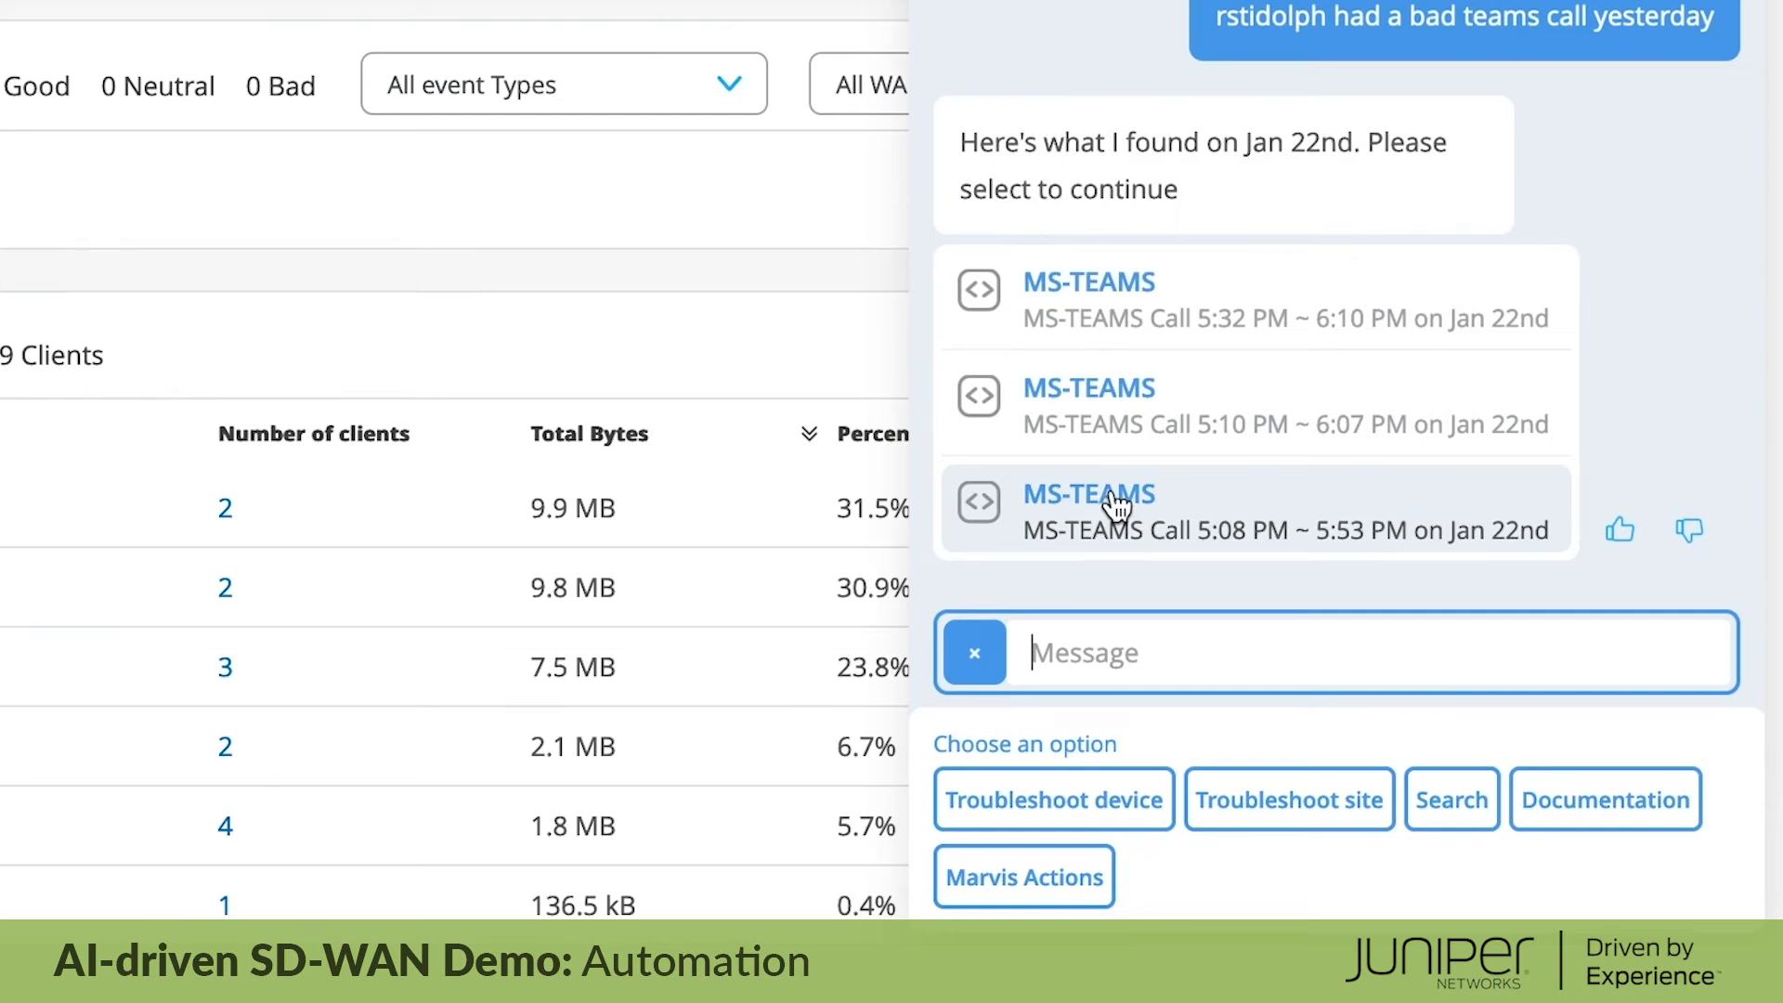
{"action": "mouse_move", "coordinate": [1235, 336]}
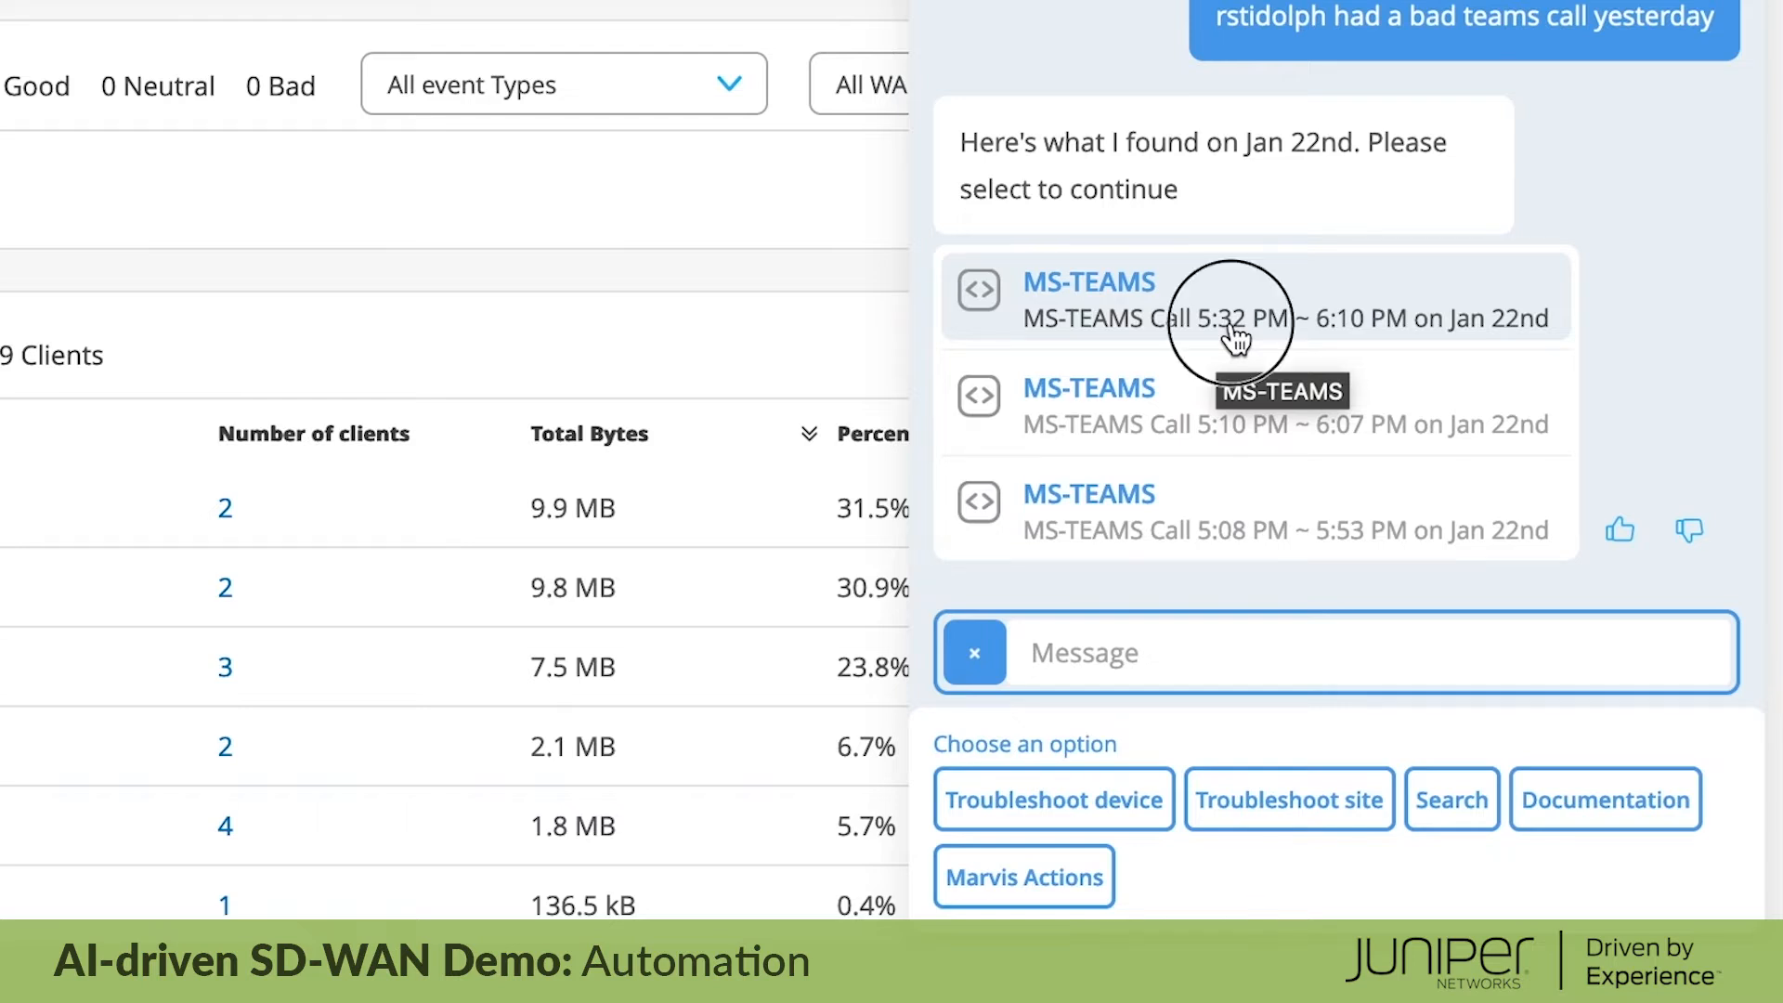
{"action": "left_click", "coordinate": [1251, 300]}
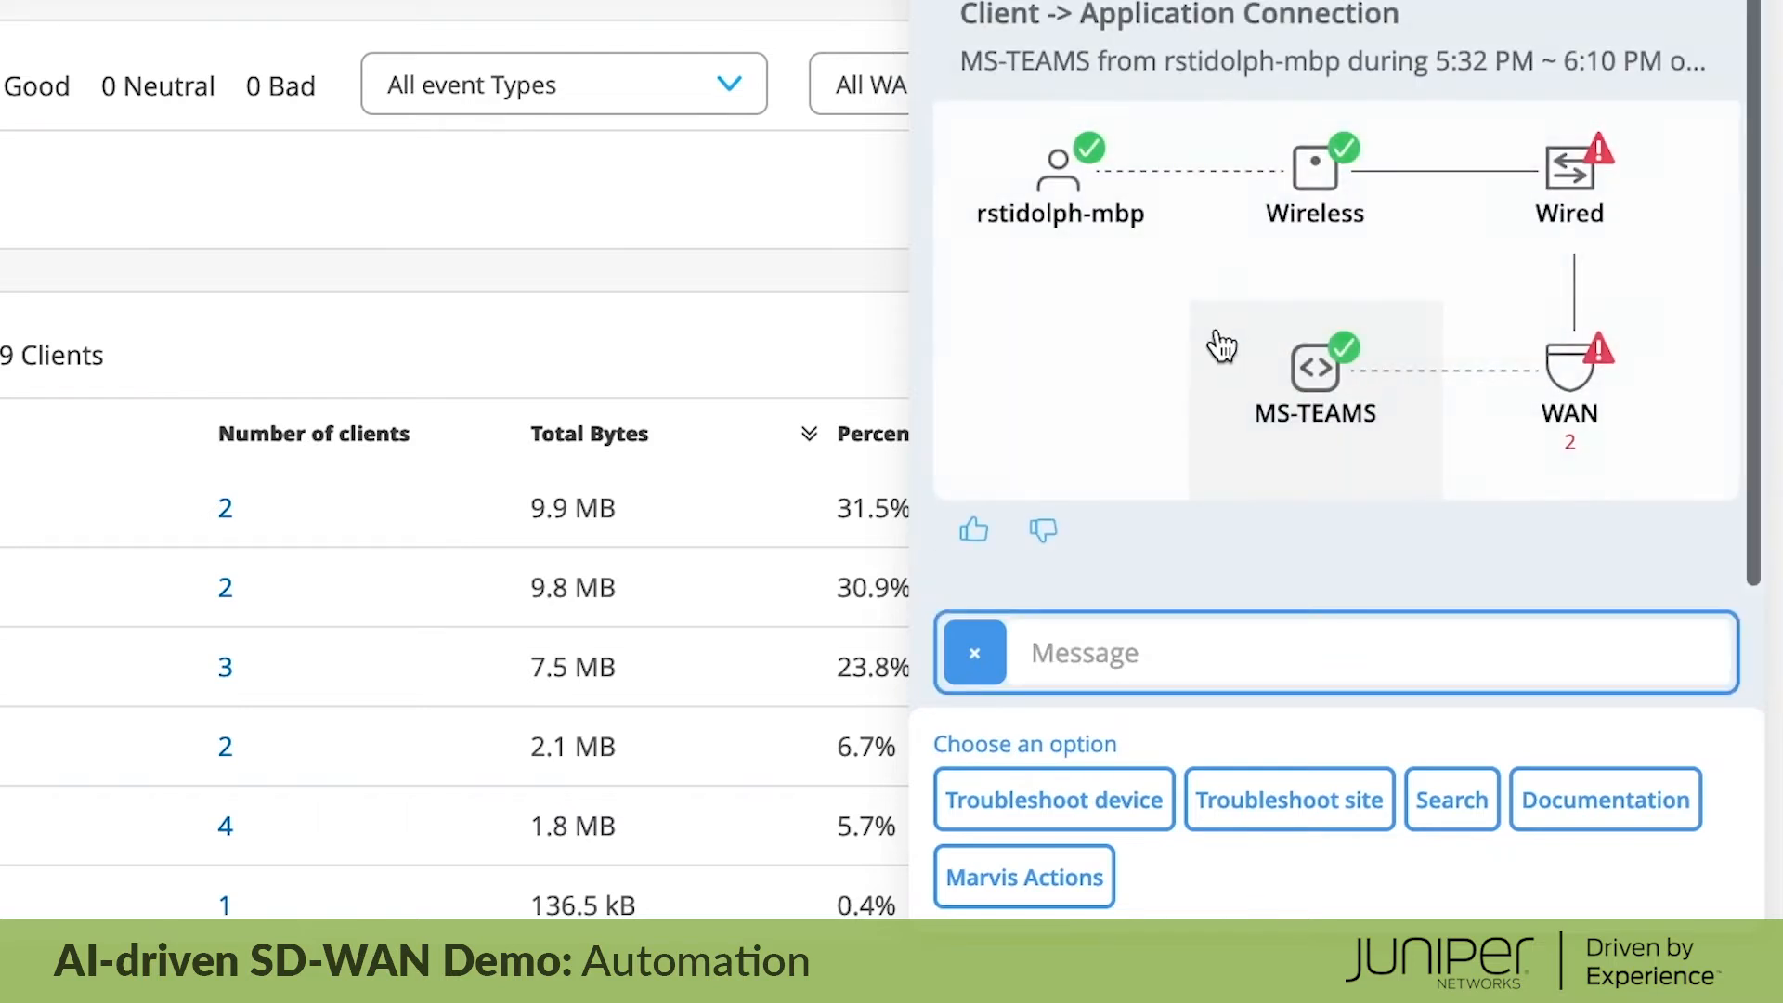
{"action": "mouse_move", "coordinate": [1308, 182]}
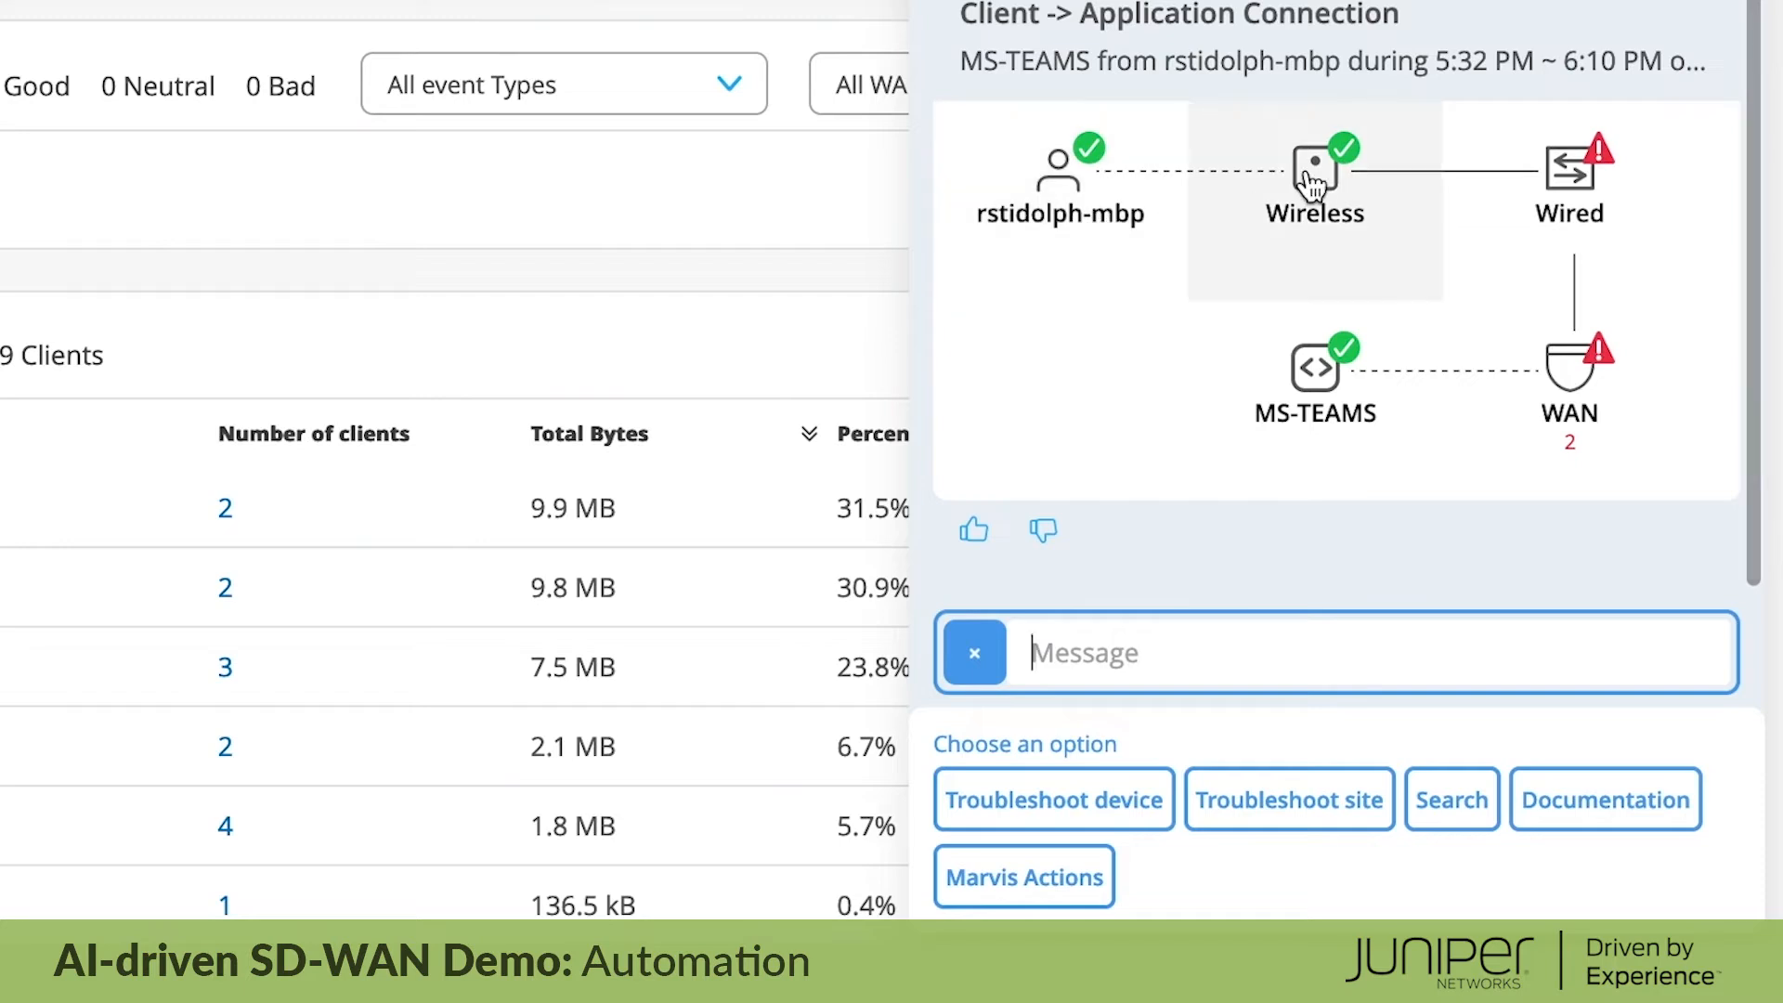
Step: Inspect the call's flagged WAN hop and open Cupertino-Router's WAN Monitor page
{"action": "left_click", "coordinate": [1569, 370]}
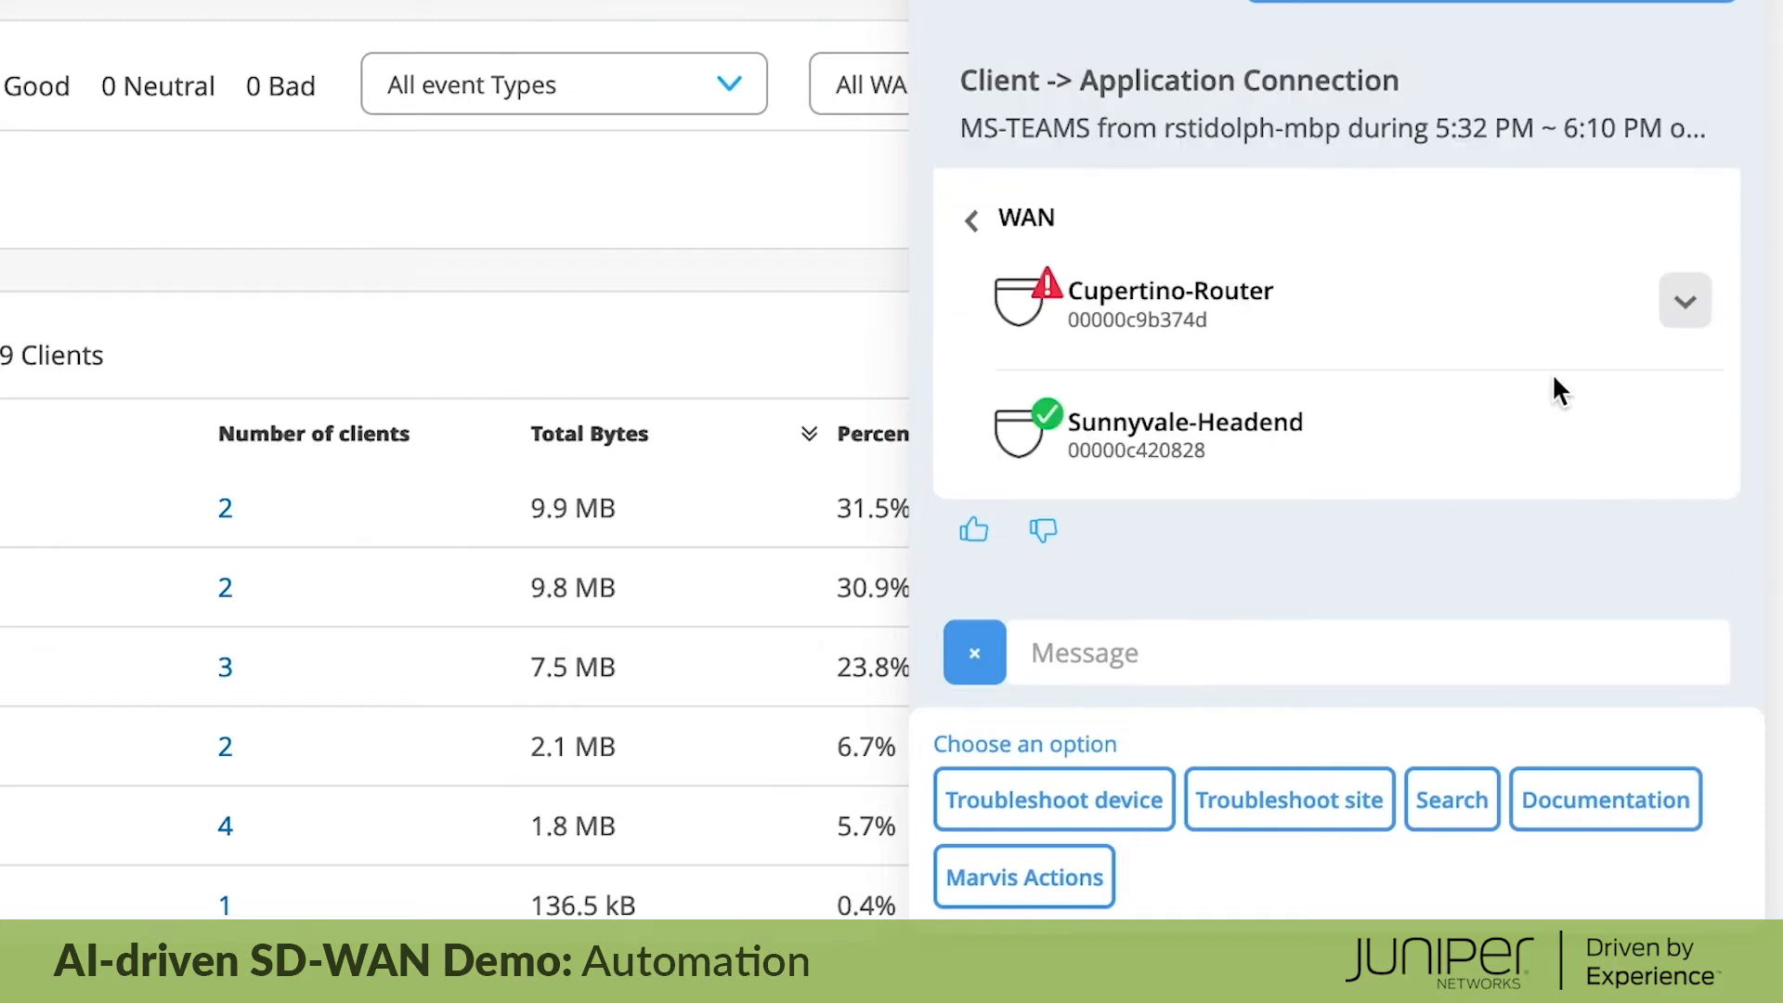
{"action": "left_click", "coordinate": [1683, 300]}
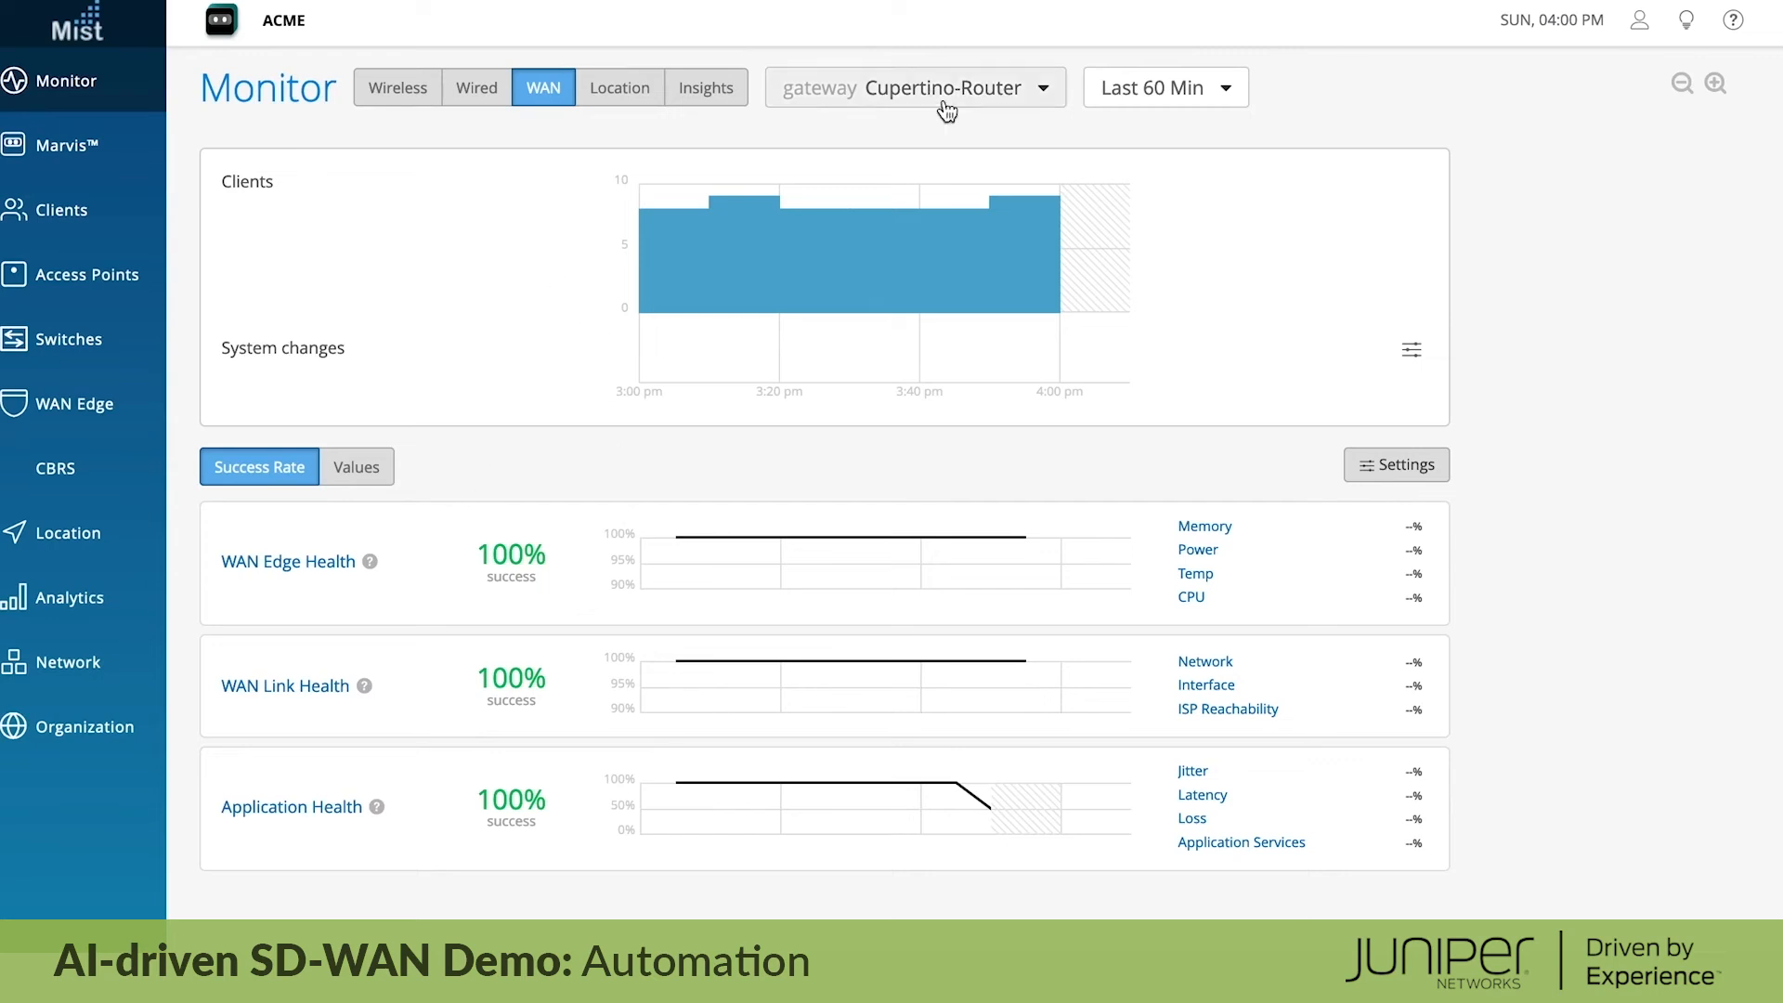
Step: Trace yesterday's WAN Link Health failures through Network and Jitter to peer paths, then view Application Health
{"action": "left_click", "coordinate": [1161, 88]}
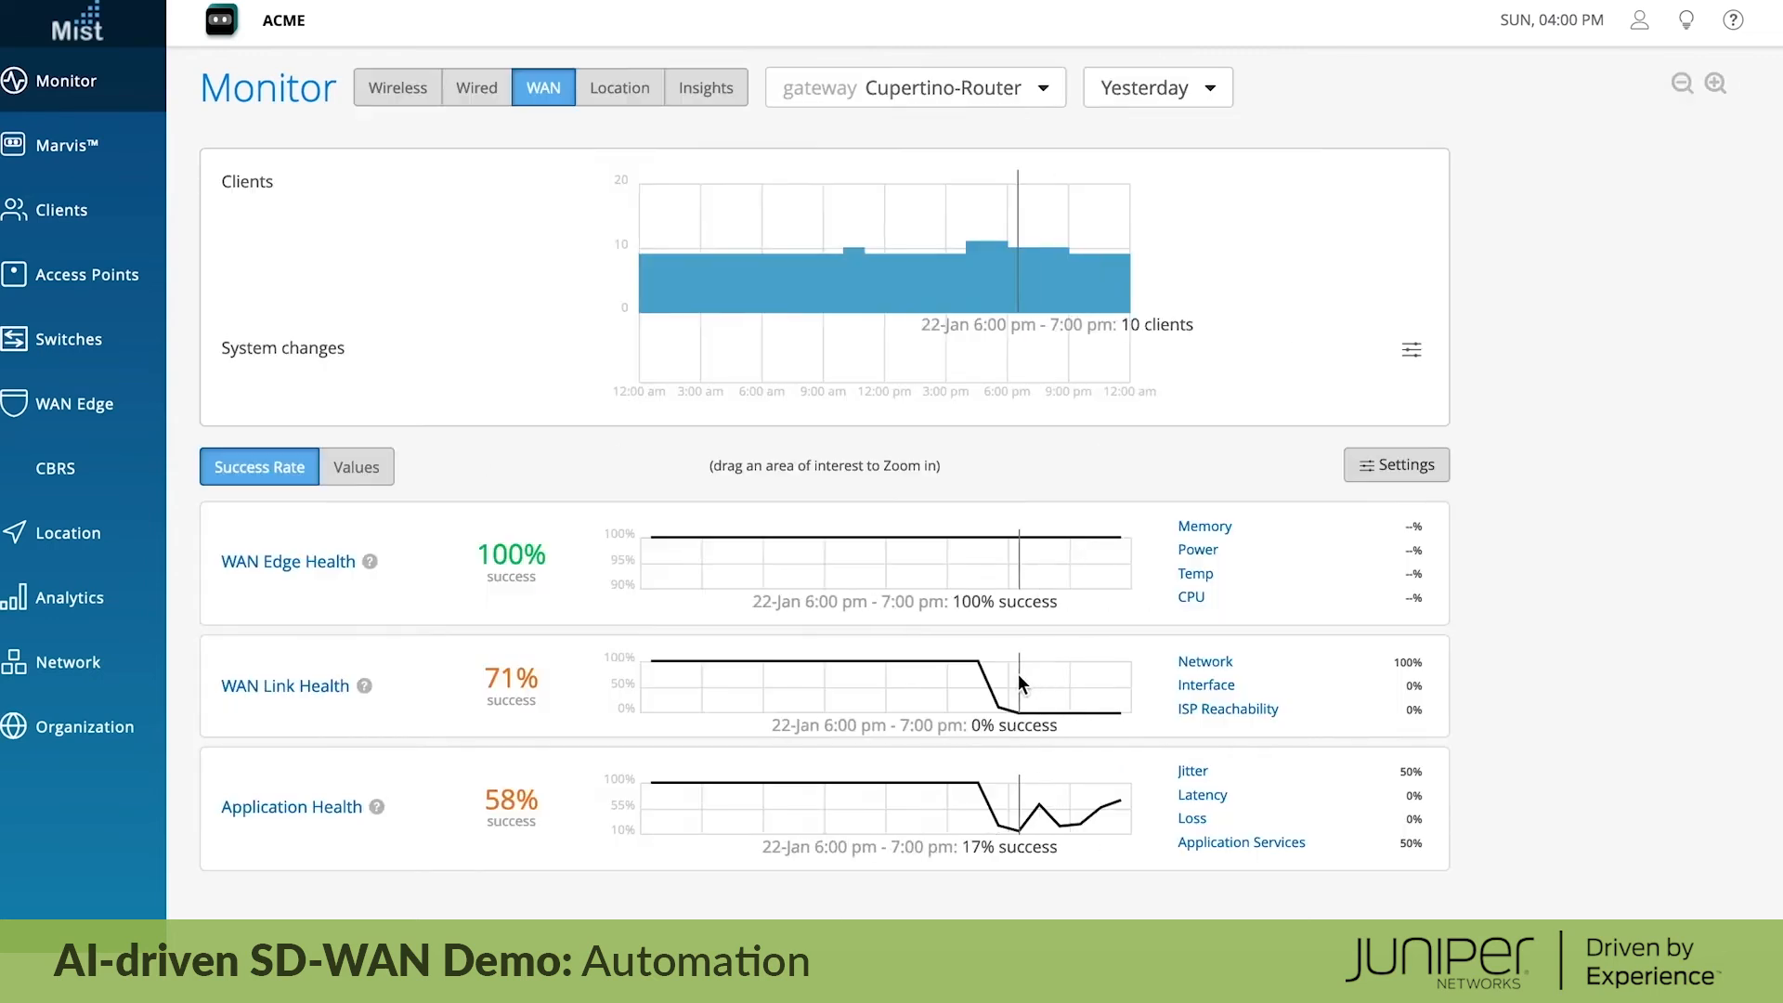
{"action": "left_click", "coordinate": [285, 684]}
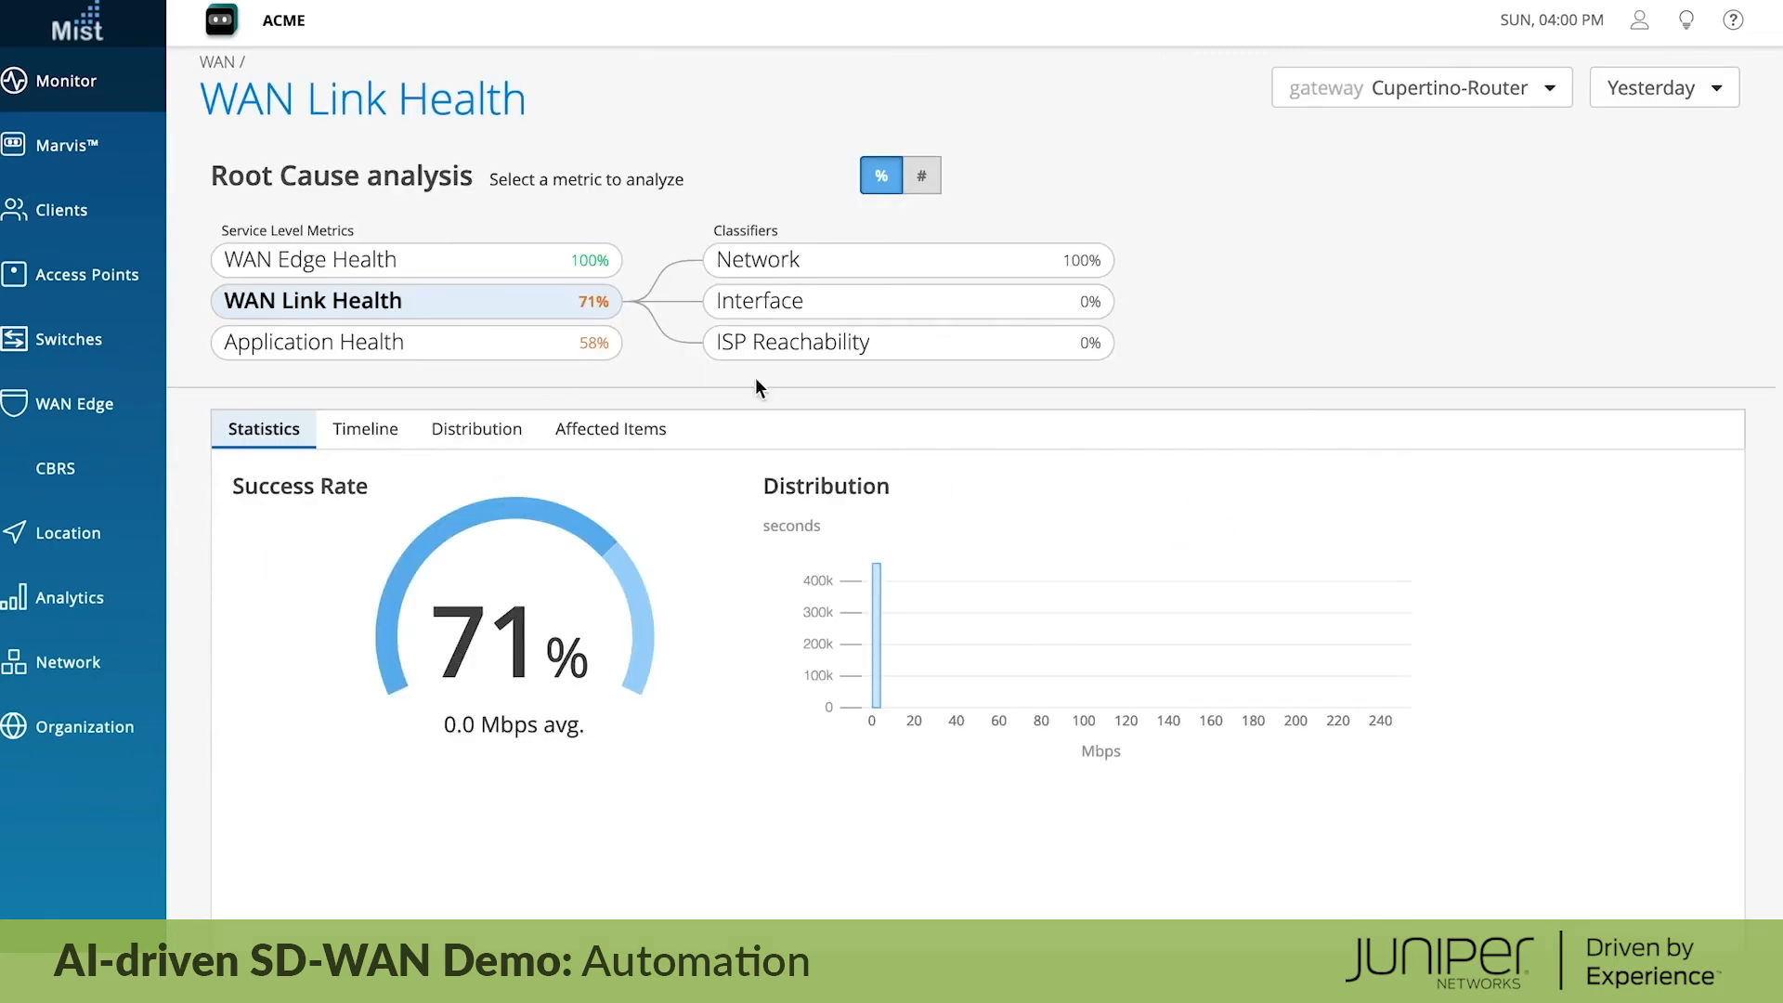
{"action": "left_click", "coordinate": [907, 259]}
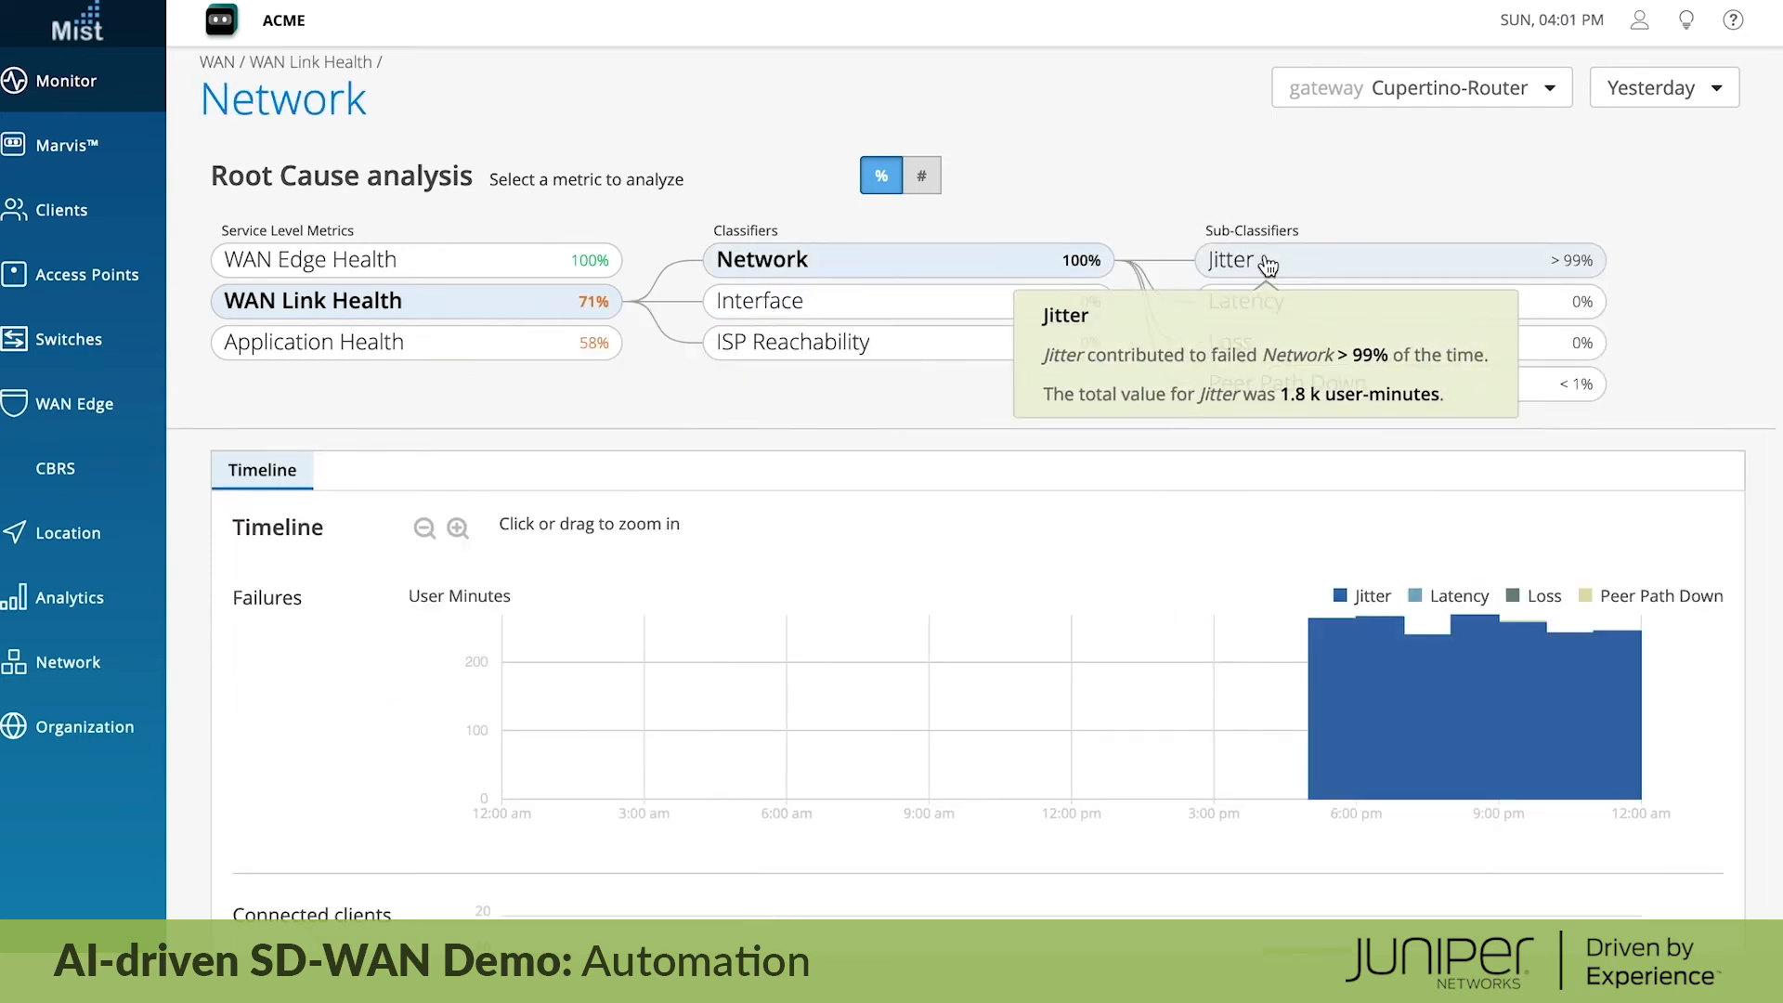
{"action": "left_click", "coordinate": [1239, 259]}
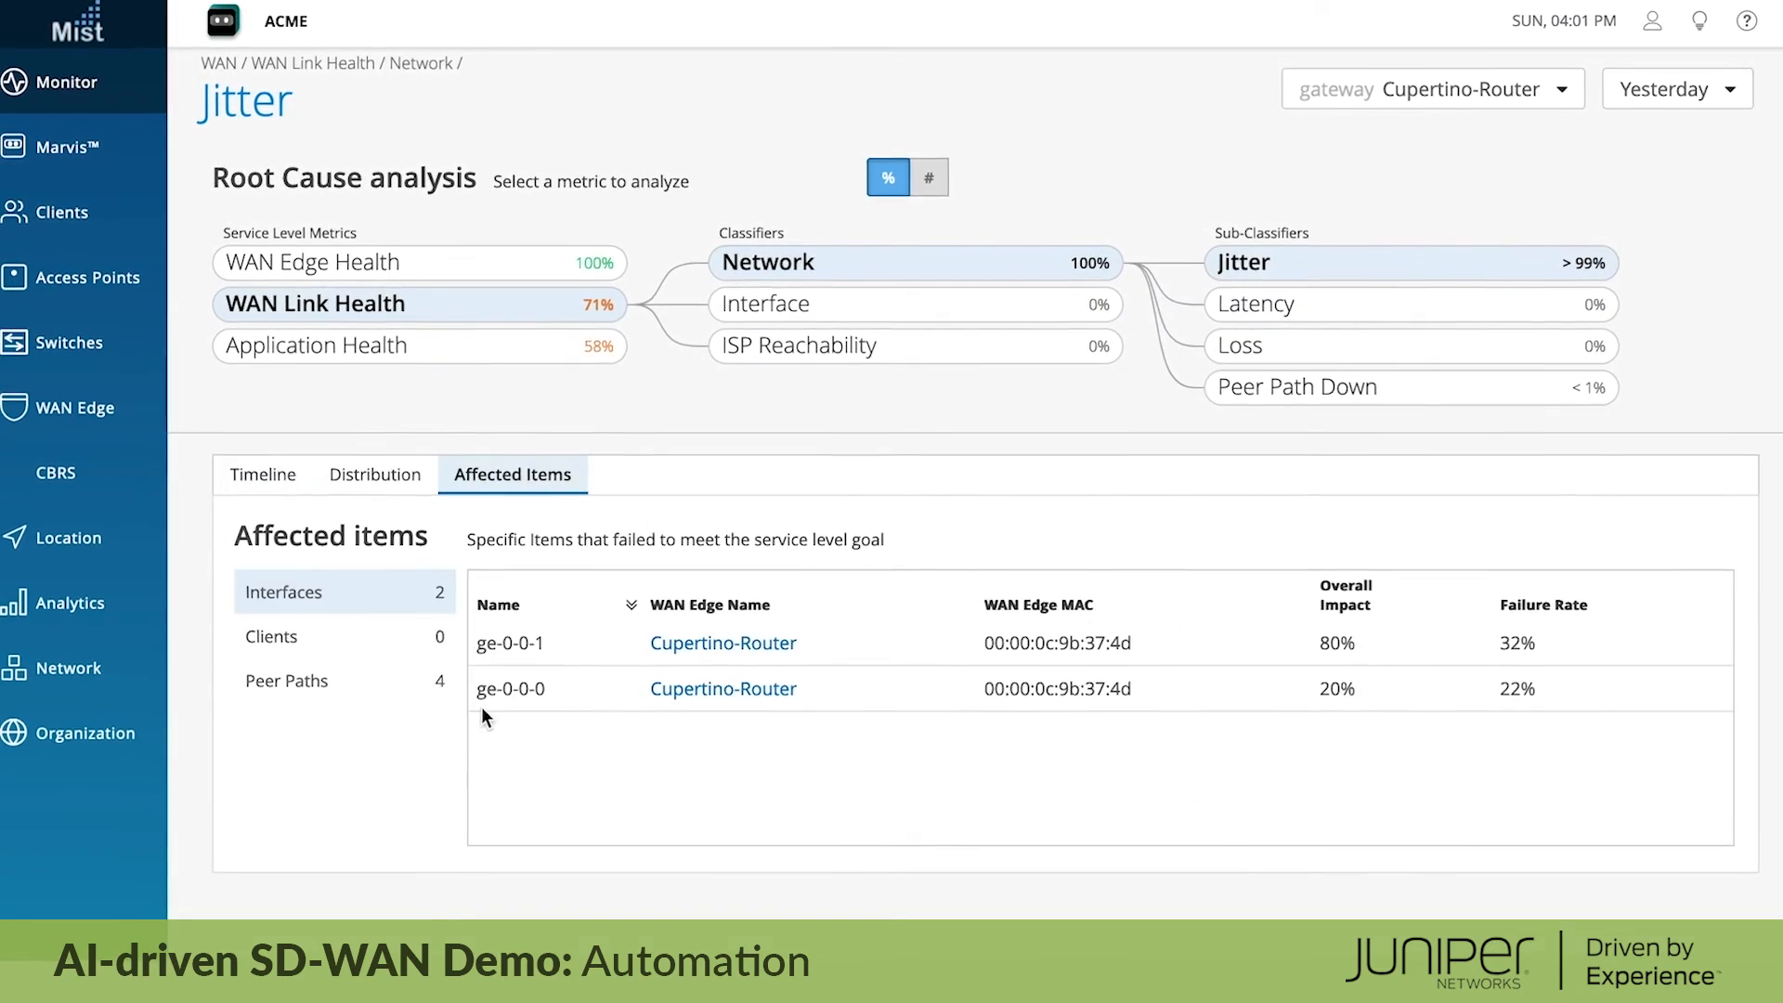
{"action": "left_click", "coordinate": [287, 680]}
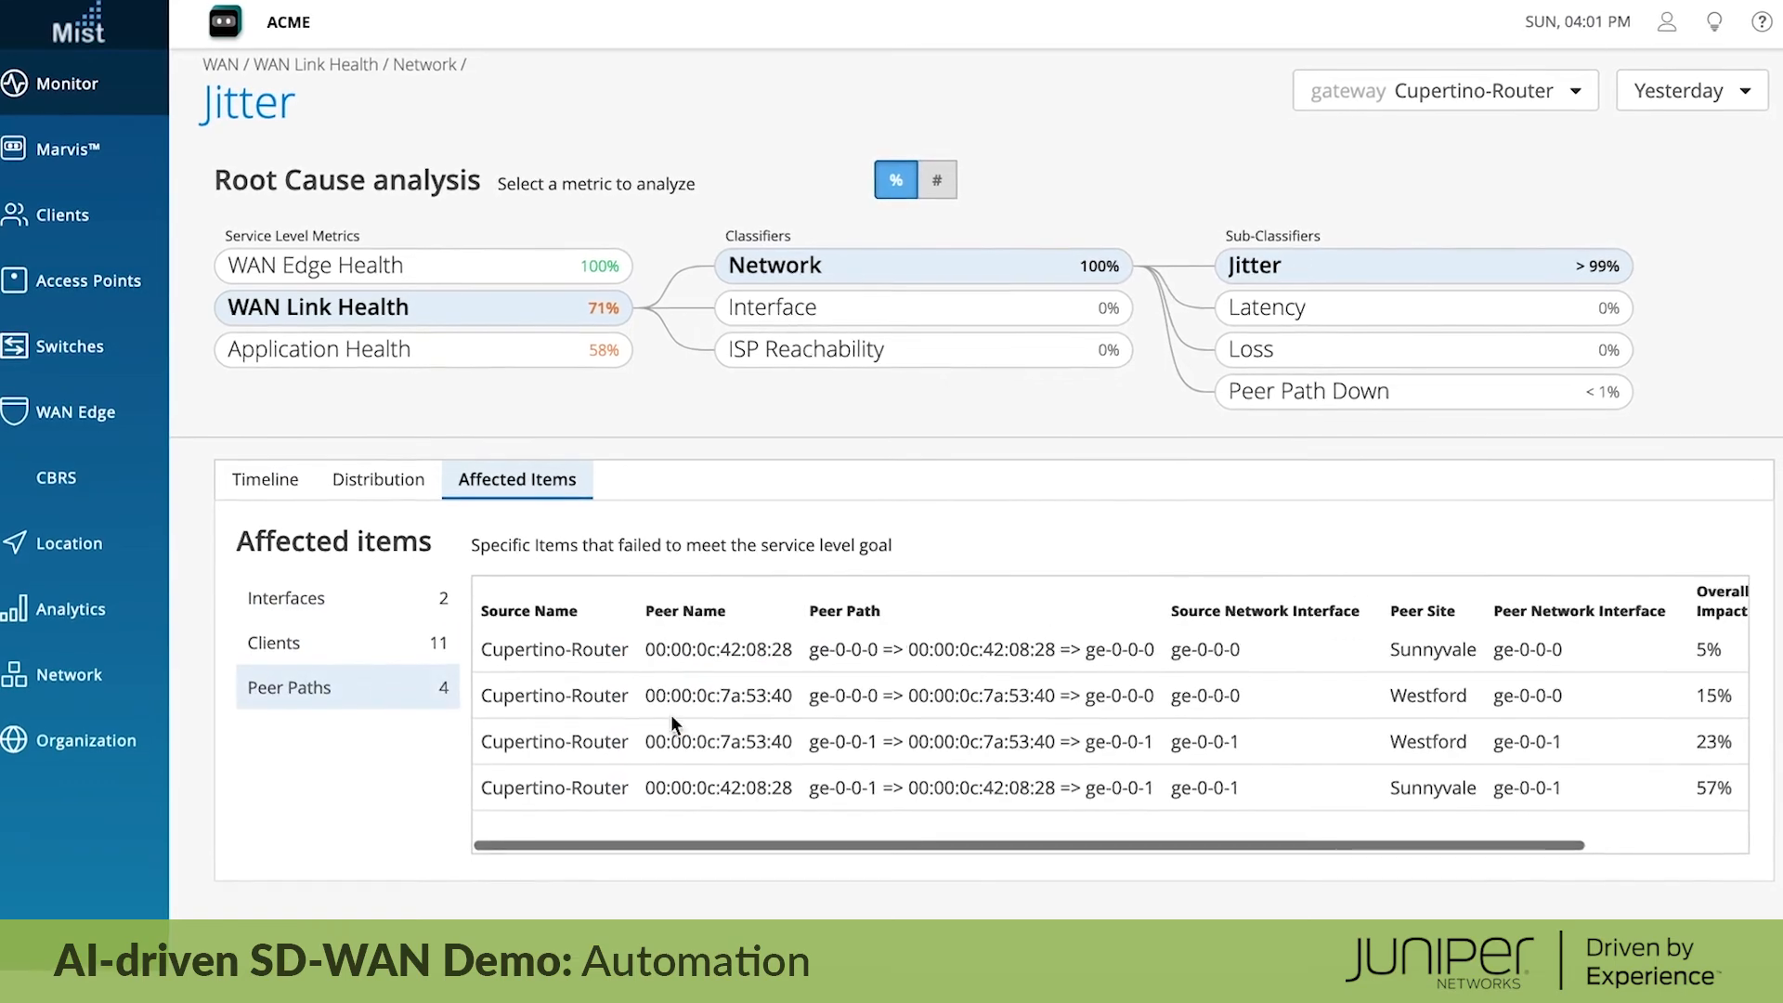
{"action": "left_click", "coordinate": [319, 349]}
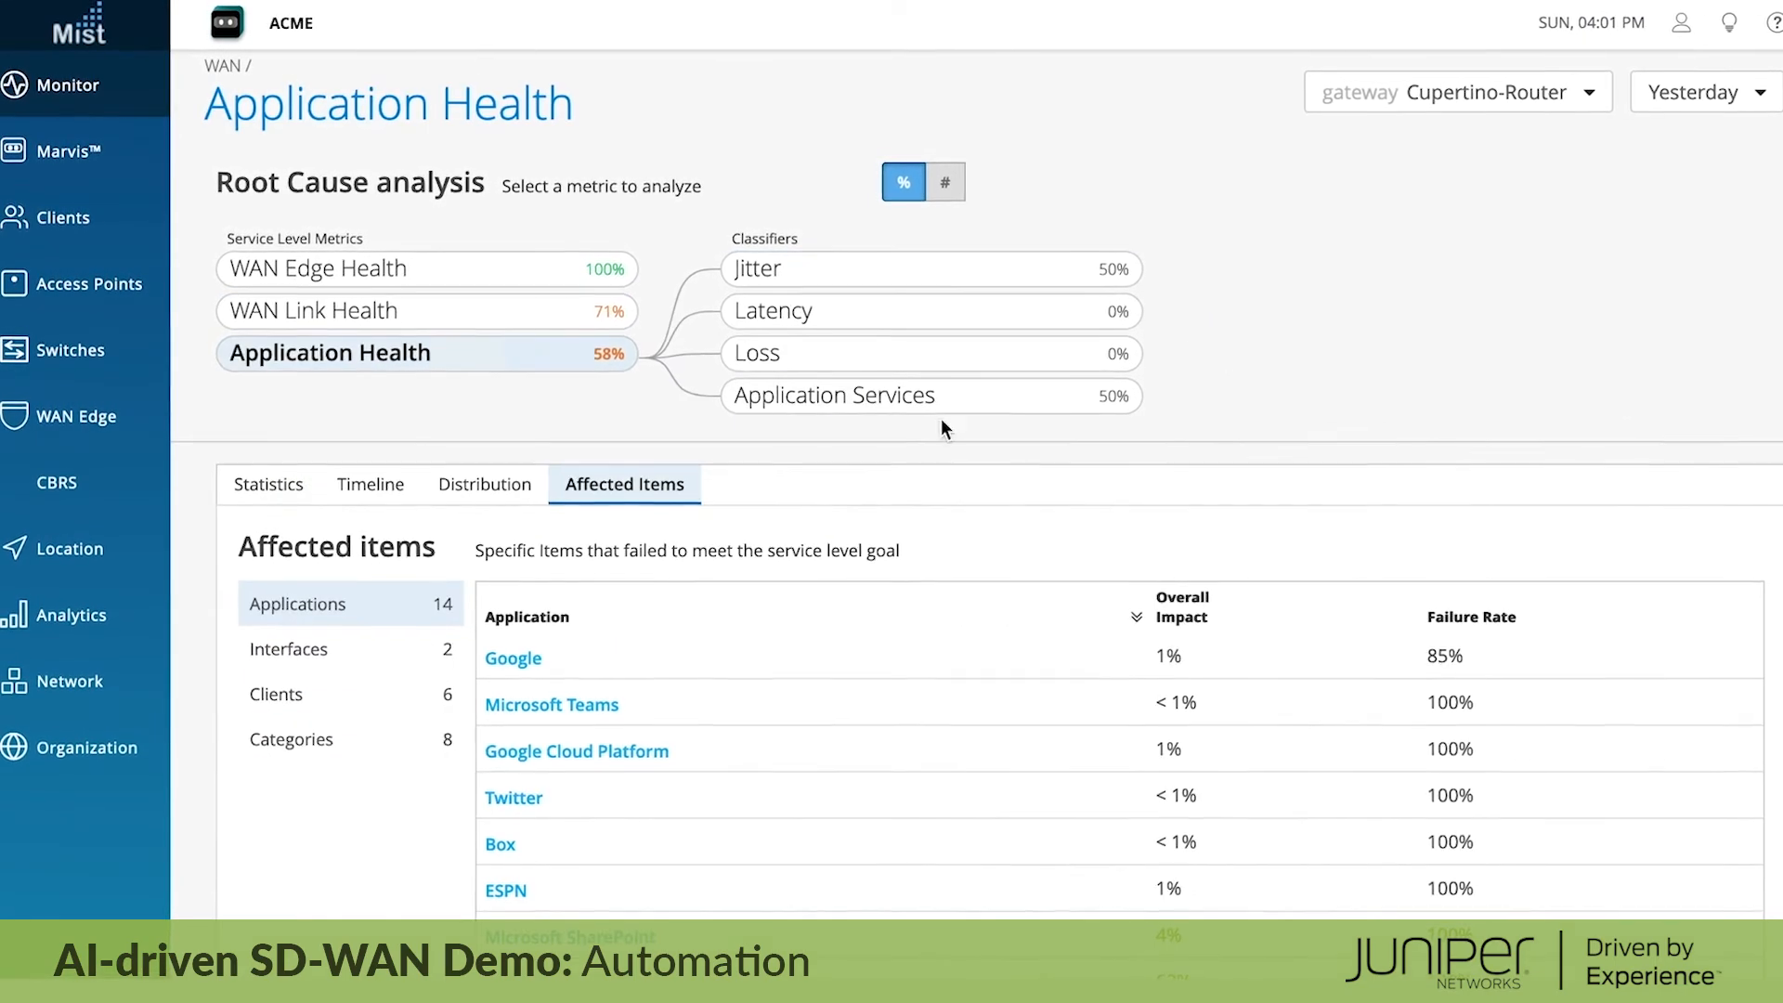
{"action": "left_click", "coordinate": [931, 268]}
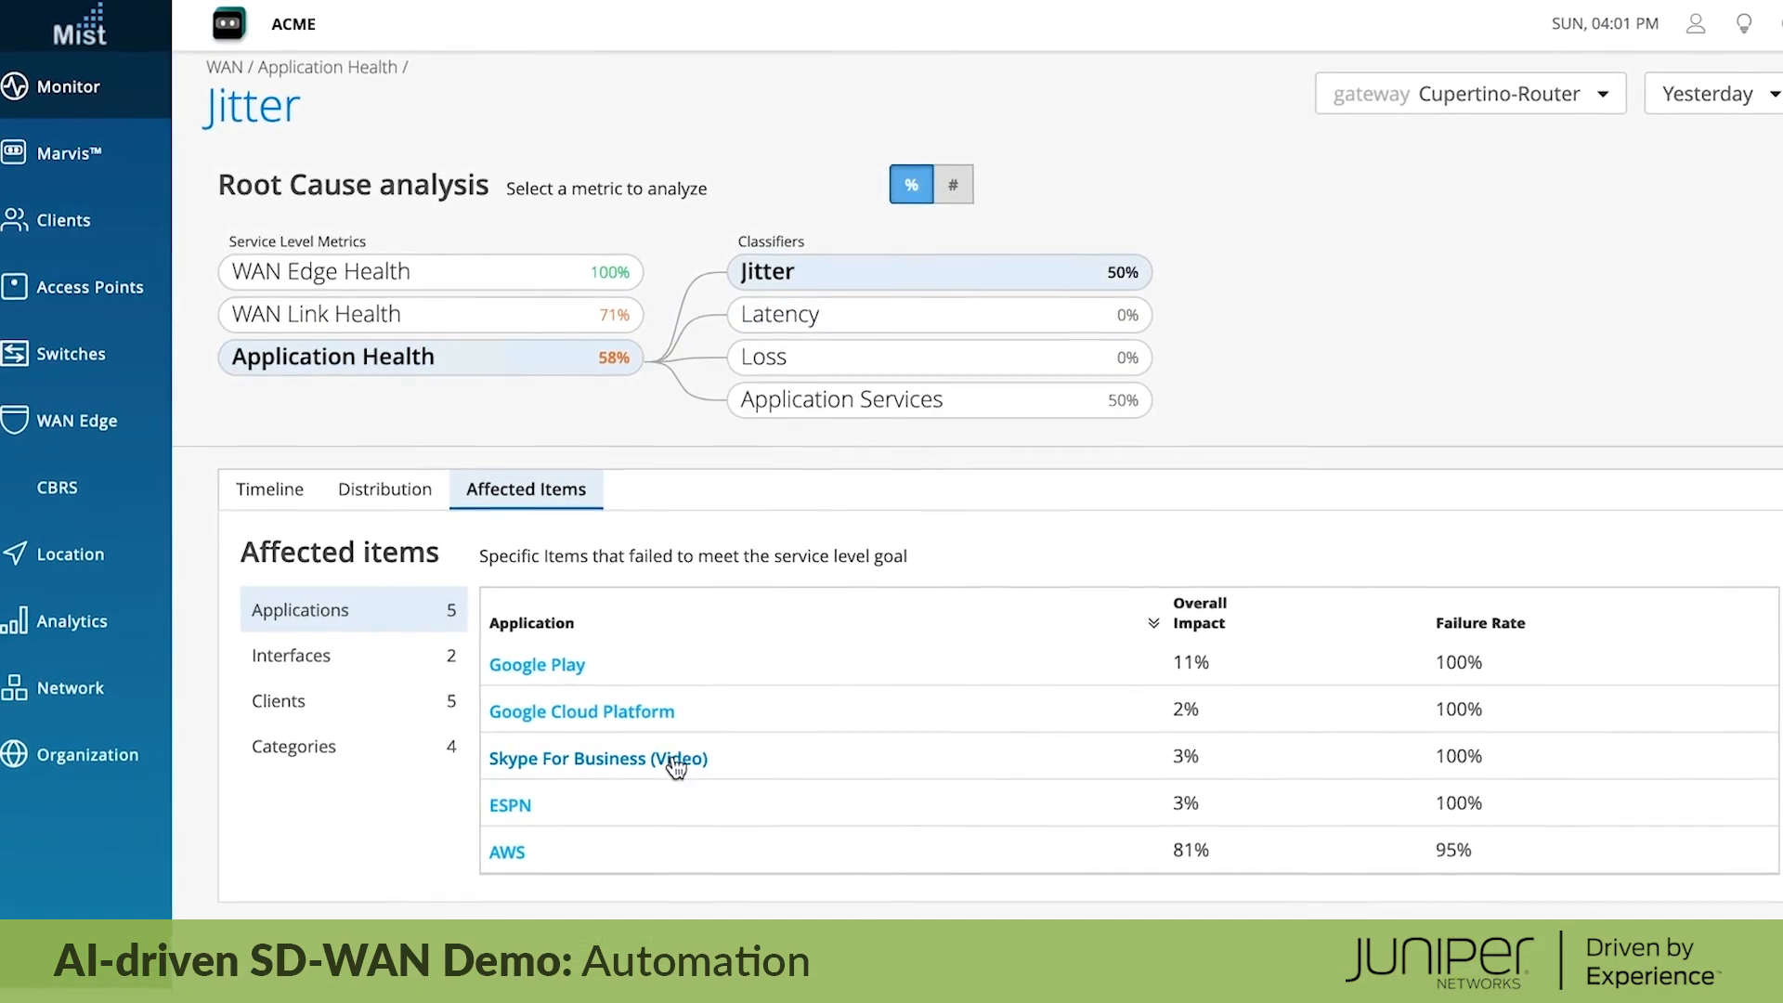
{"action": "left_click", "coordinate": [280, 706]}
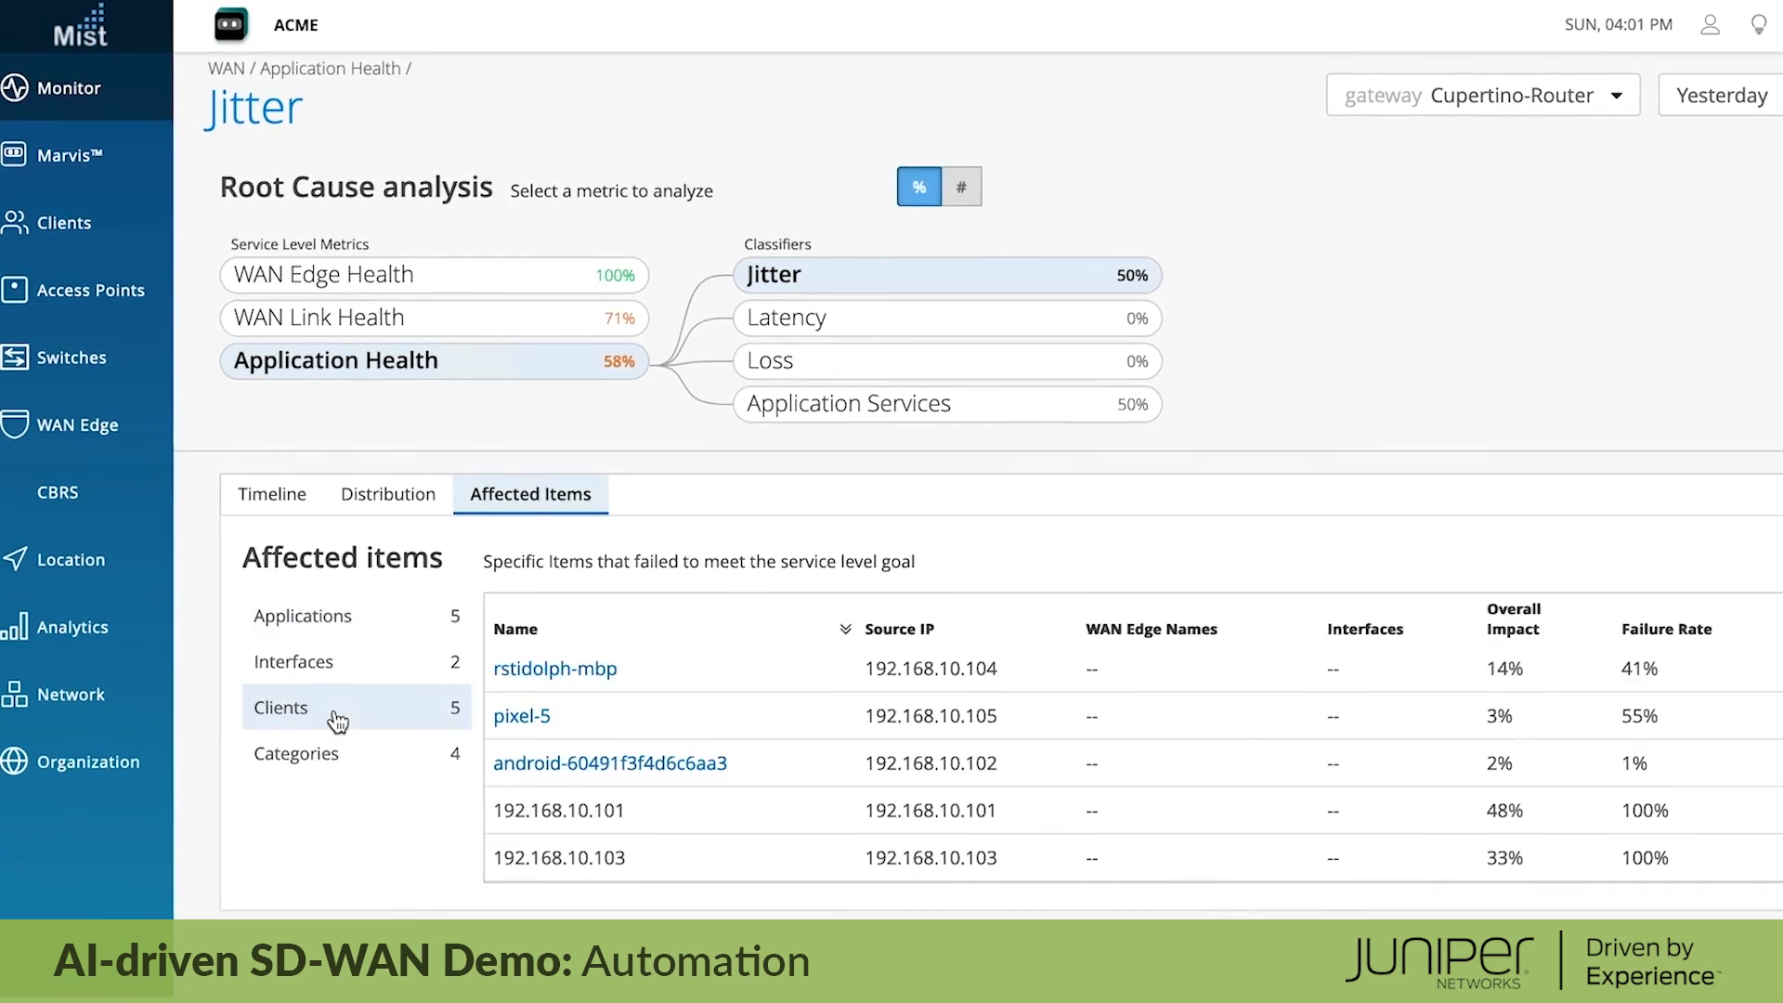